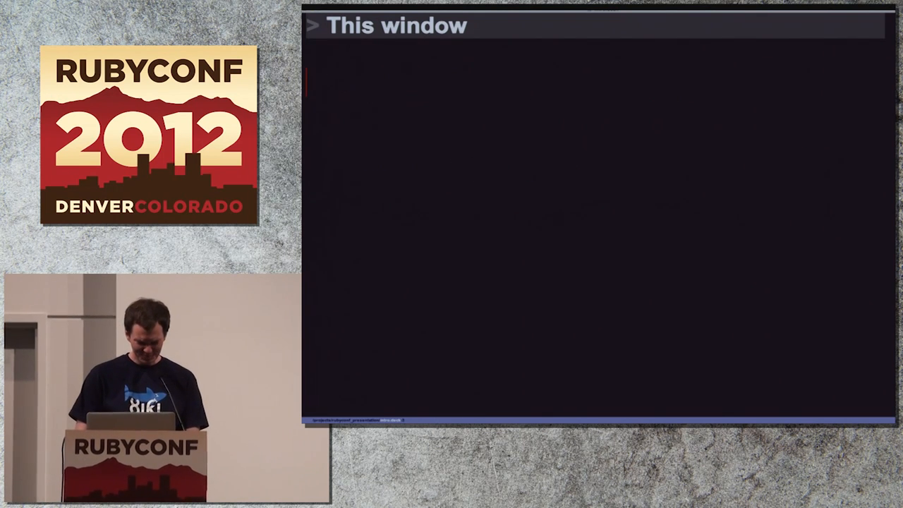
# Go to the Guiding principles slide and type 'pigs fly' under 'This window satisfies'
pyautogui.press('right')
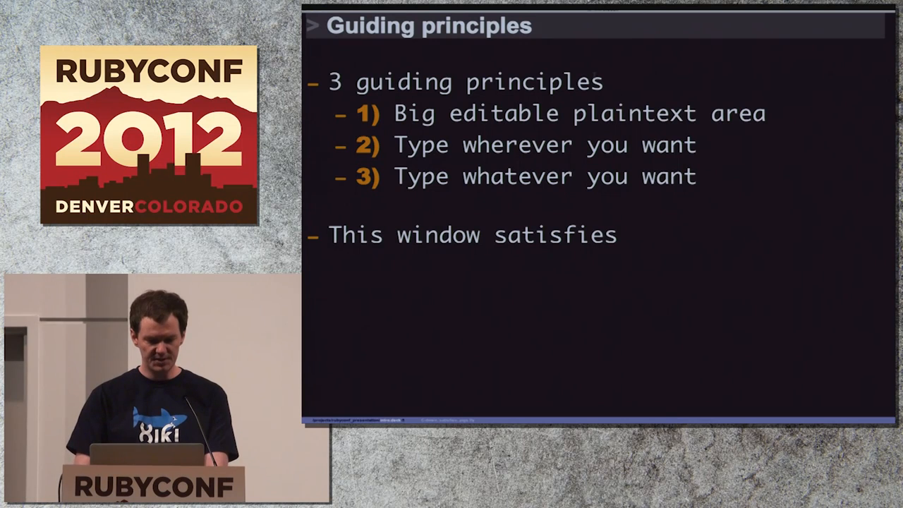
pyautogui.write('eeees')
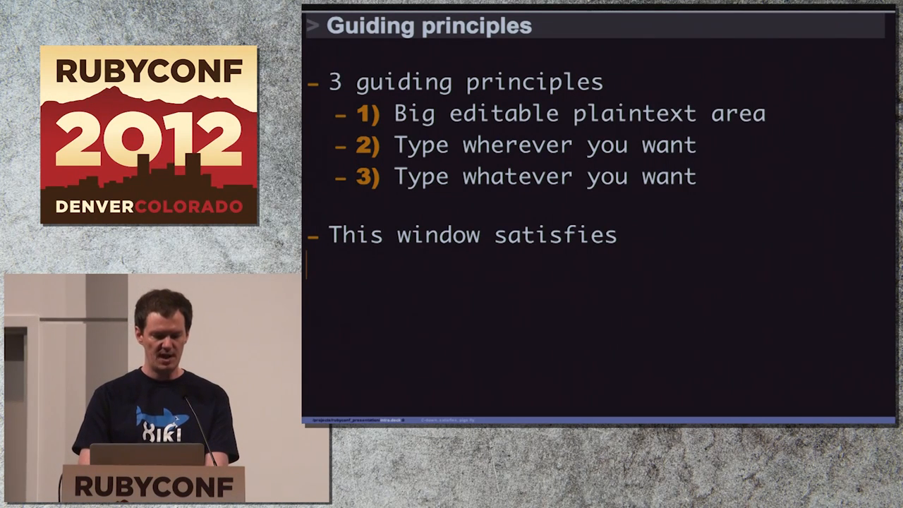
pyautogui.write('pigs fl')
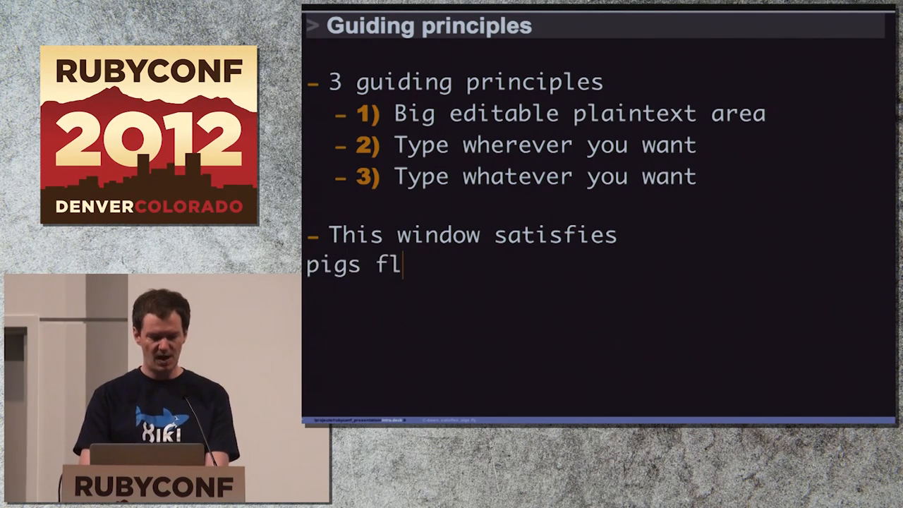
pyautogui.write('y')
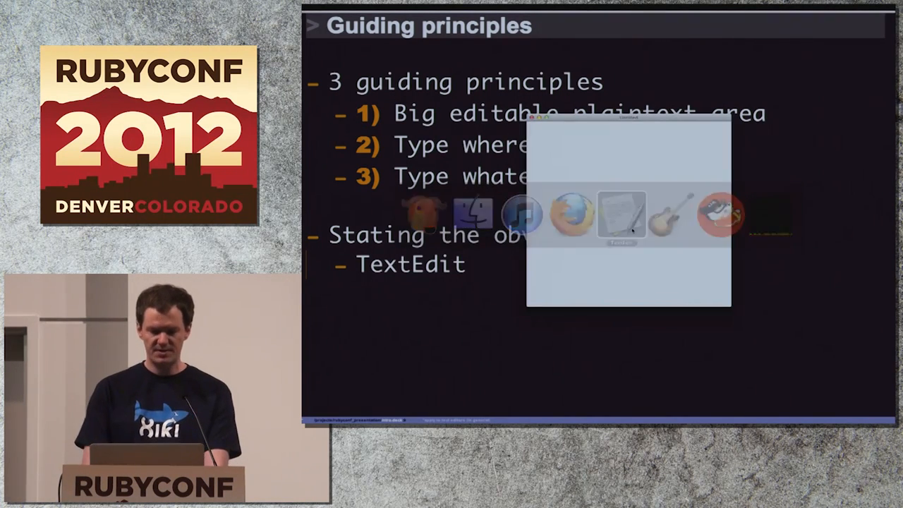
# Type the nonsense lines 'oeu' and 'oeuoeu' into a new TextEdit document
pyautogui.write('oeuoaeu')
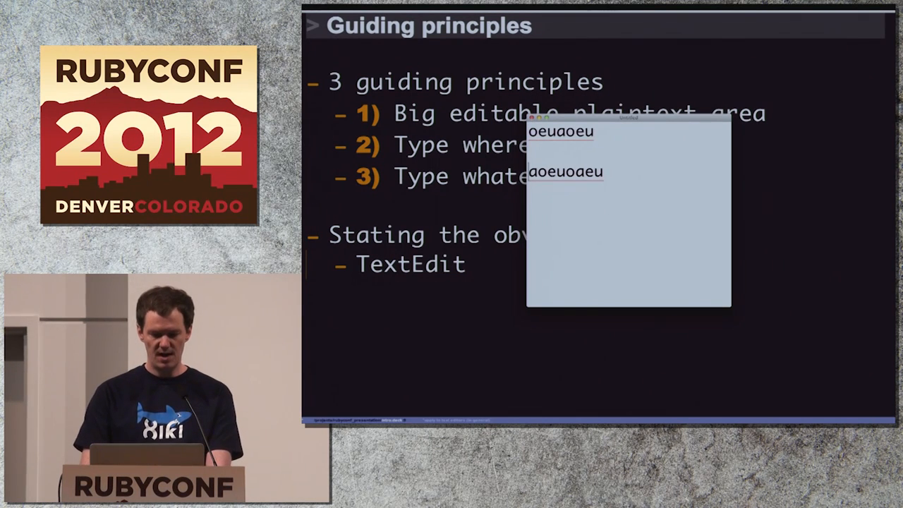
pyautogui.write('oeuoeu')
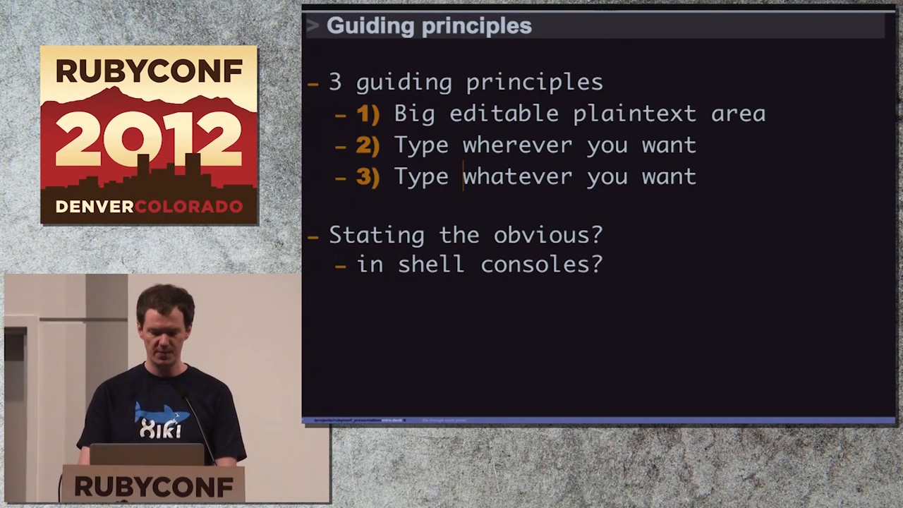
# Type 'no' into the 'Stating the obvious?' bullet before reaching Shell Consoles
pyautogui.write('no')
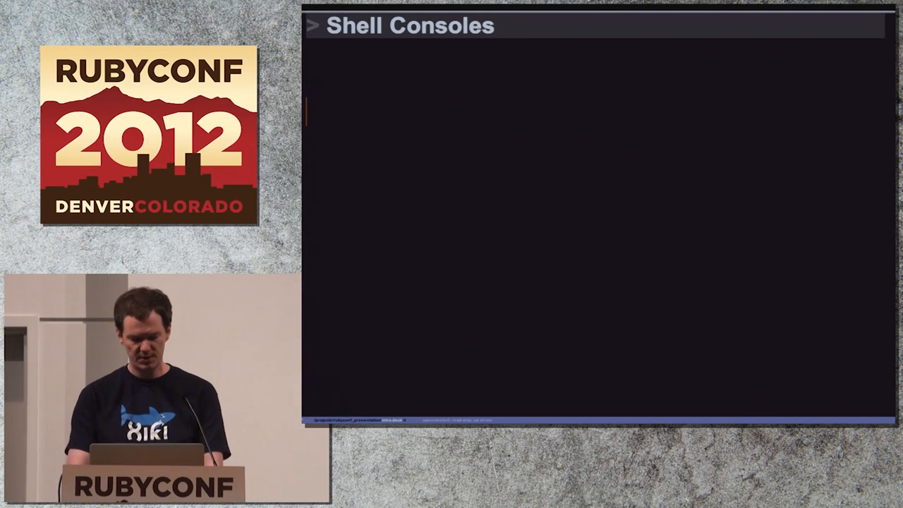
# Run ls -l and pwd in the shell console, showing /projects/rubyconf_presentation
pyautogui.write('ls -')
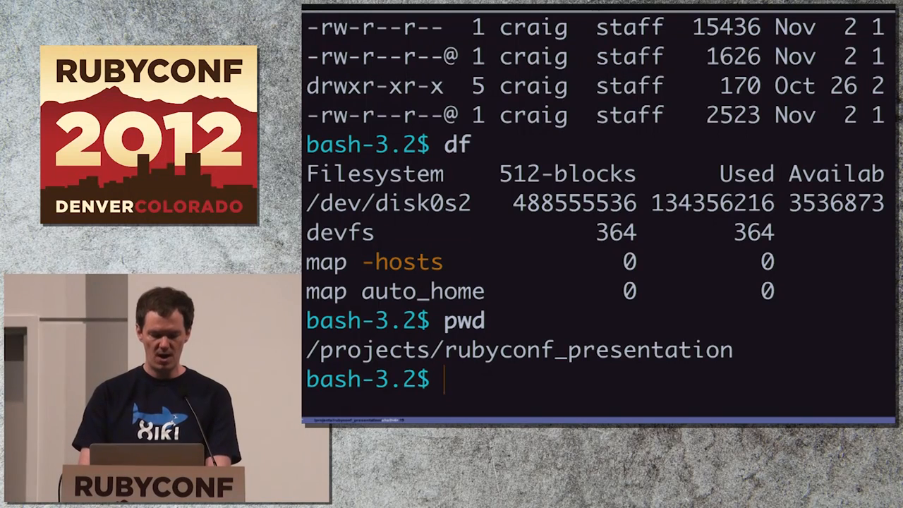
pyautogui.write('pwd')
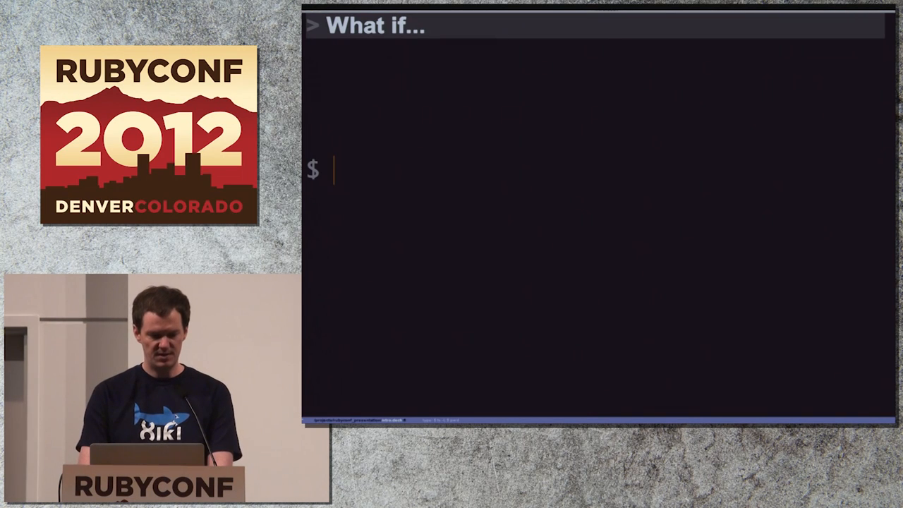
# Enter ls and pwd after the $ prompt on the What if... slide
pyautogui.write('ls -l')
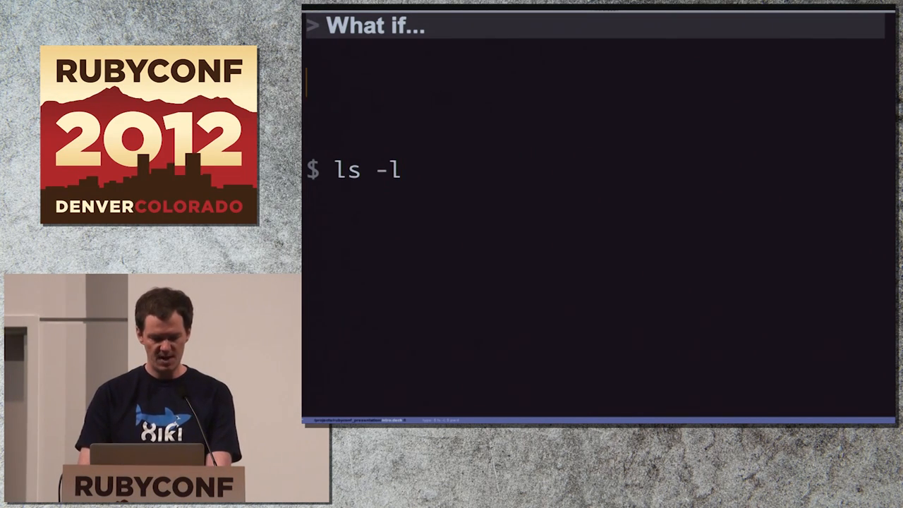
pyautogui.write('pwd')
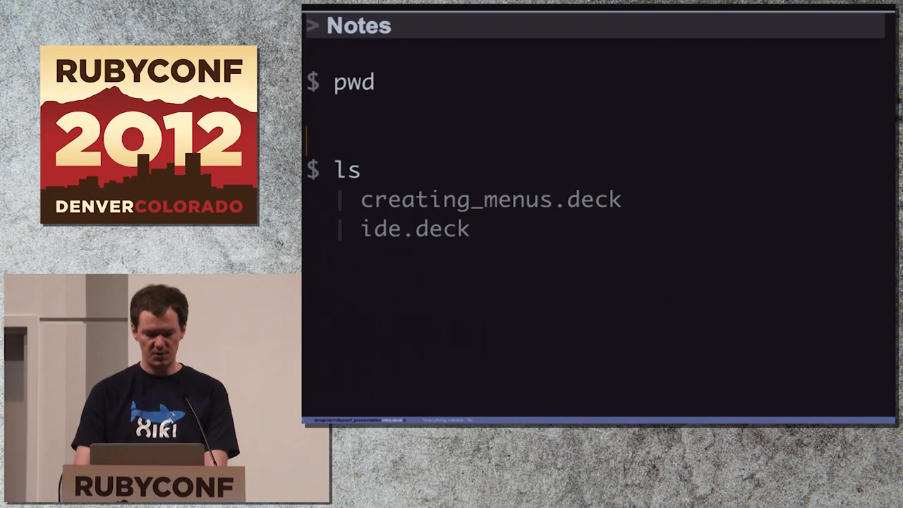
# Add 'Check out these files:' and a 'fix this one:' note, then confirm saving the deck
pyautogui.write('Check out these')
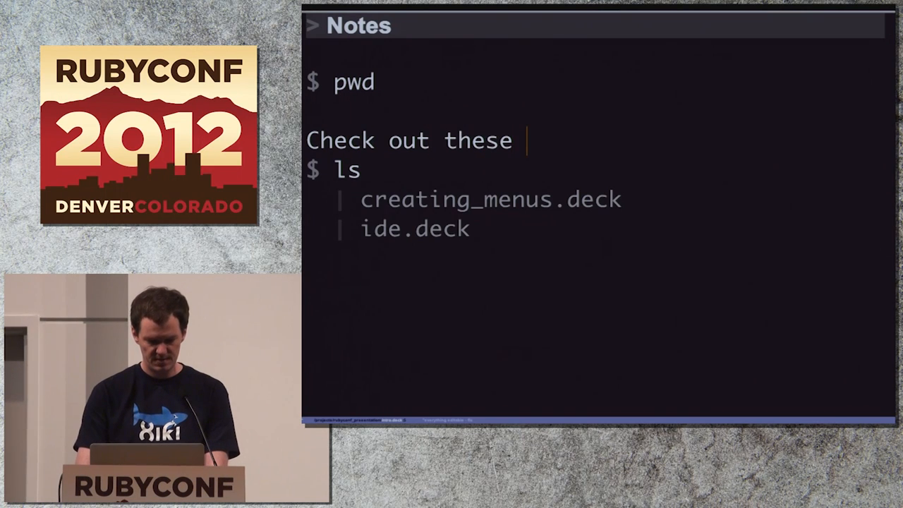
pyautogui.write('files:')
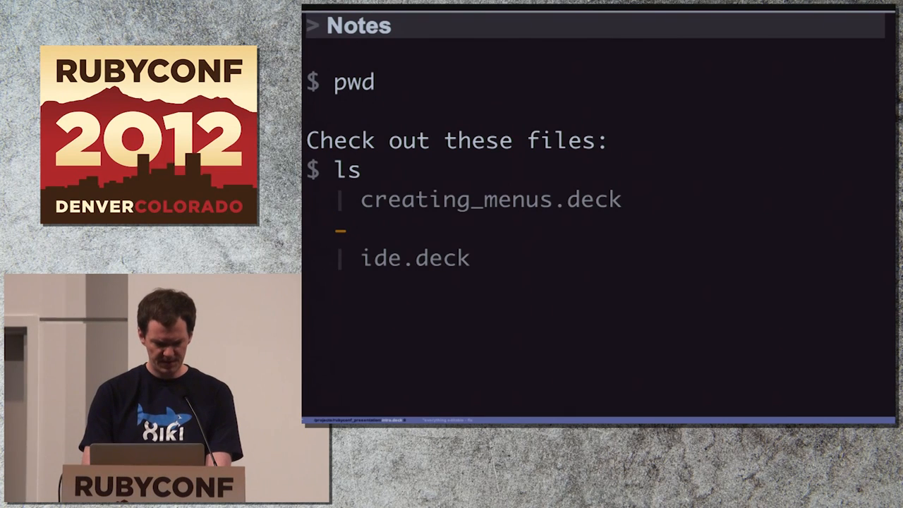
pyautogui.write('fix this on:')
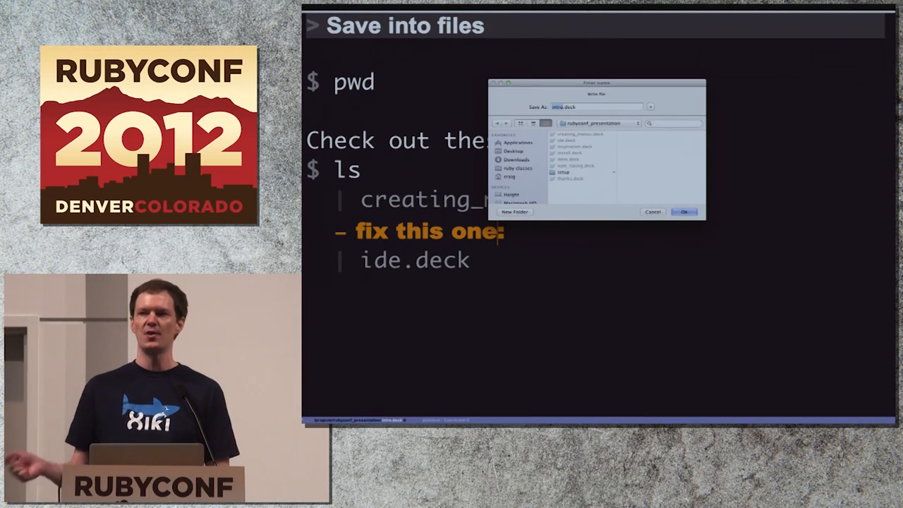
pyautogui.click(684, 211)
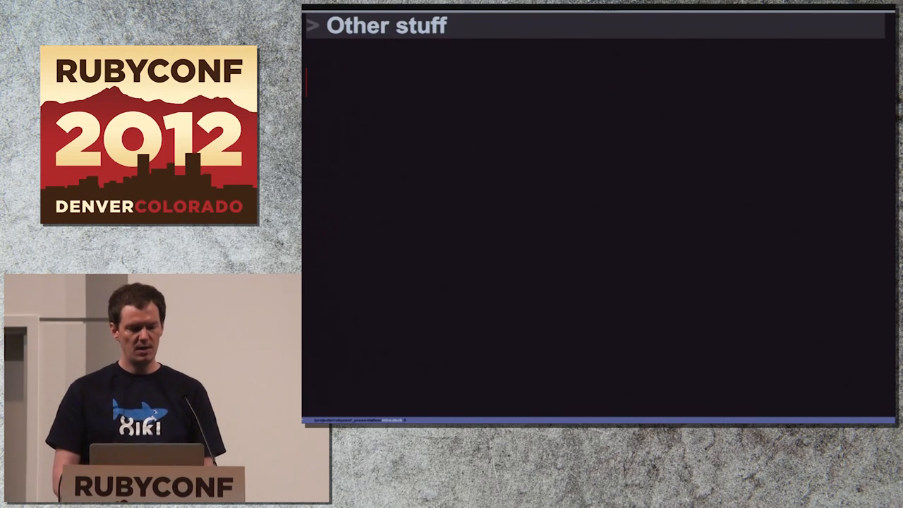
# Type 'puts 1 + 2' and then 'MyClass.foo' on the next line as inline Ruby
pyautogui.write('pu')
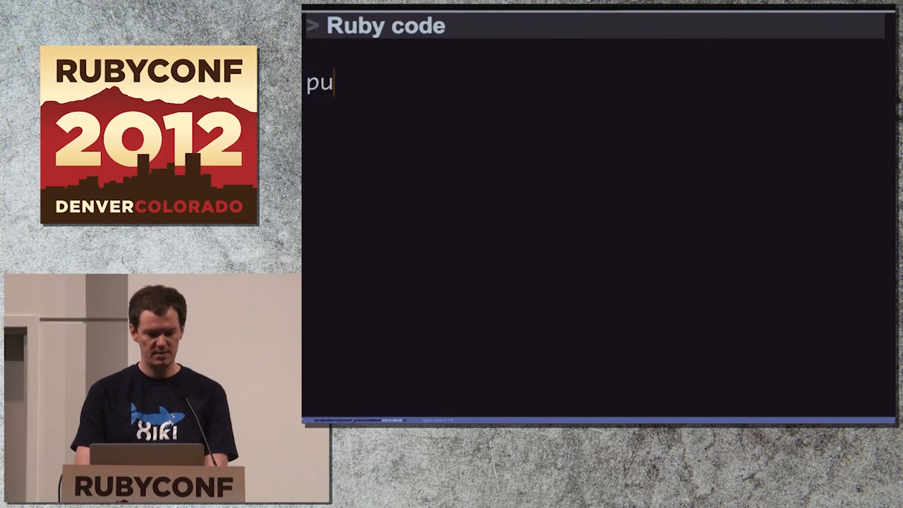
pyautogui.write('ts 1')
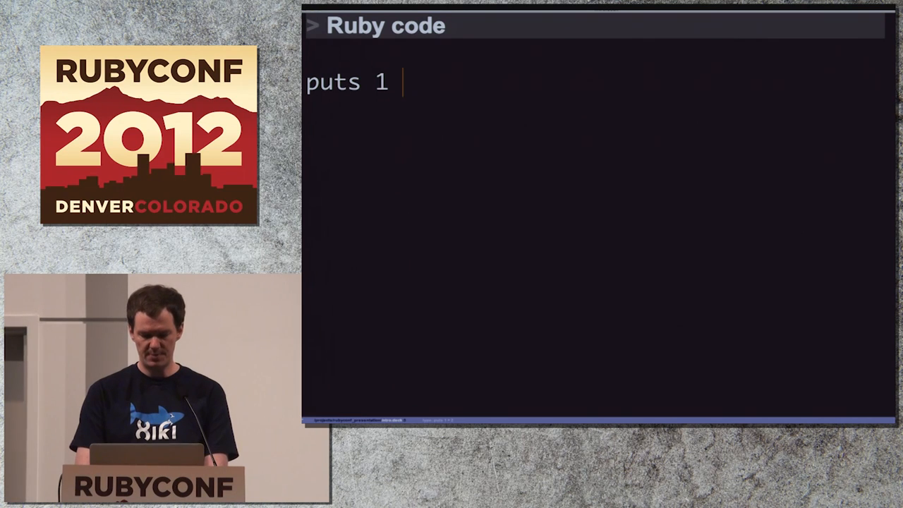
pyautogui.write('+ 2')
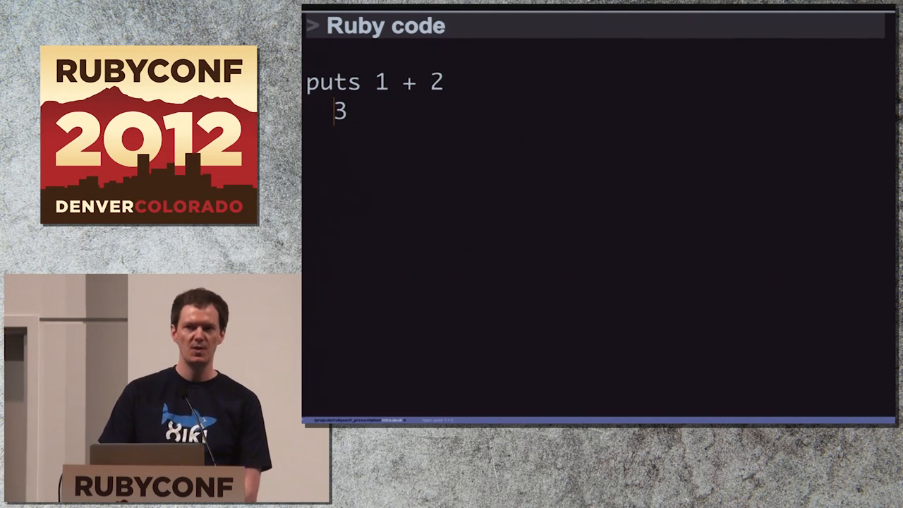
pyautogui.write('MyC')
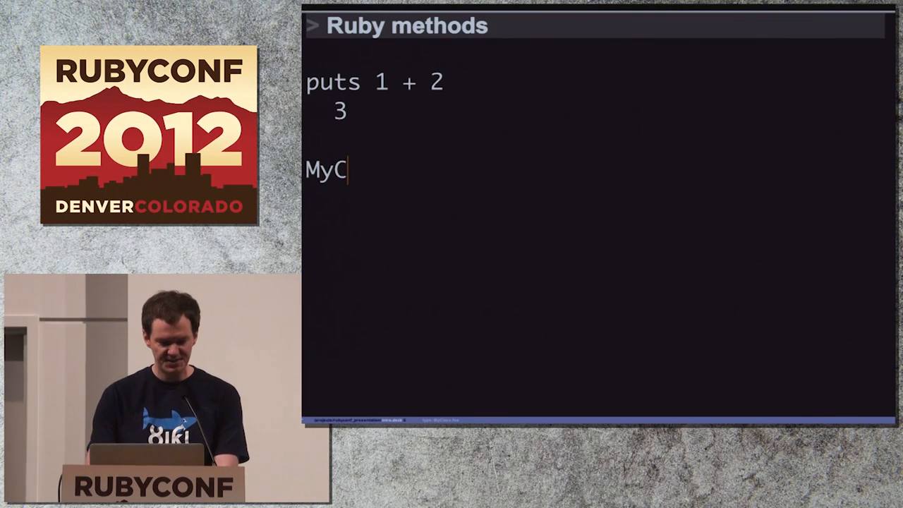
pyautogui.write('lass.foo')
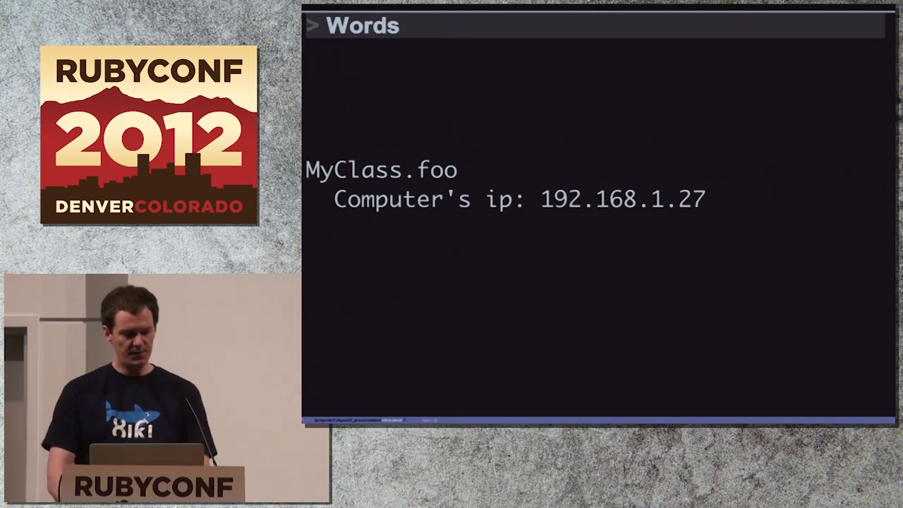
# Type 'ip' on the top line above the MyClass.foo output
pyautogui.write('i')
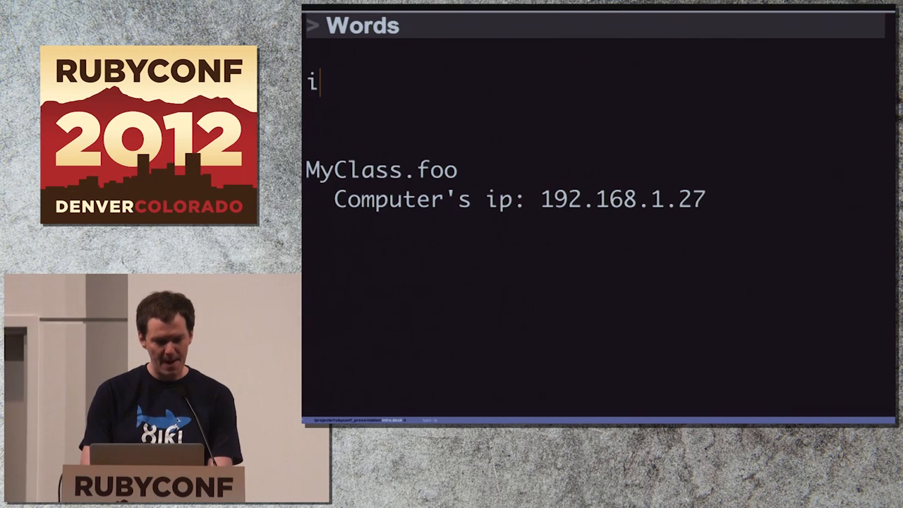
pyautogui.write('p')
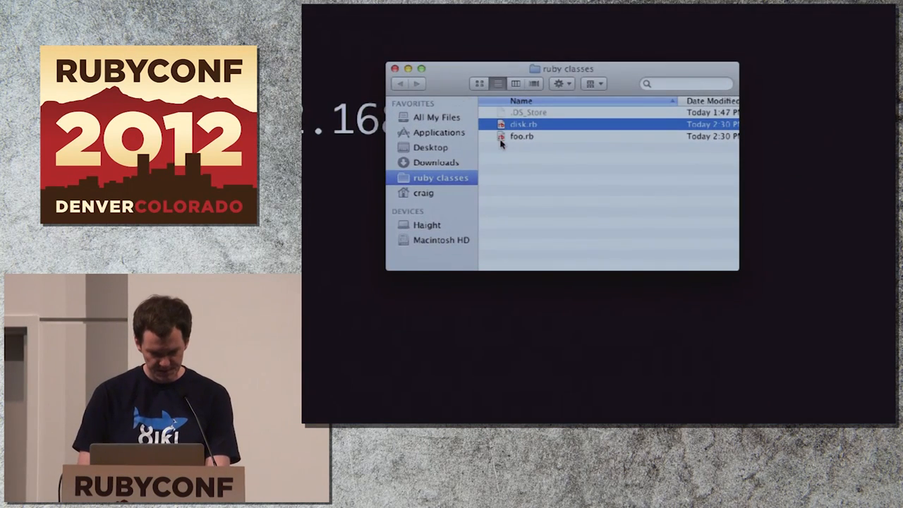
# Drag disk.rb from ruby classes onto the craig sidebar item and open that folder
pyautogui.moveTo(522, 125); pyautogui.dragTo(427, 191)
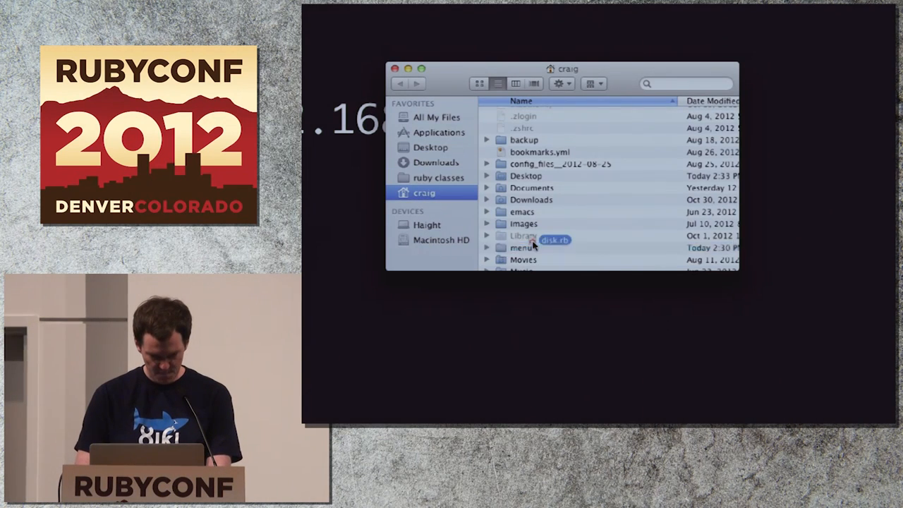
pyautogui.doubleClick(523, 247)
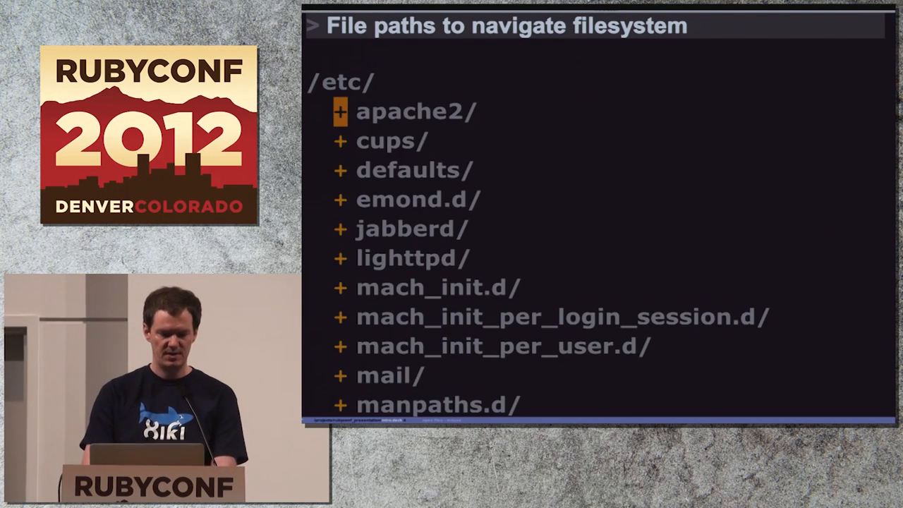
# Expand /etc/ on the File paths slide to list its subfolders
pyautogui.click(341, 112)
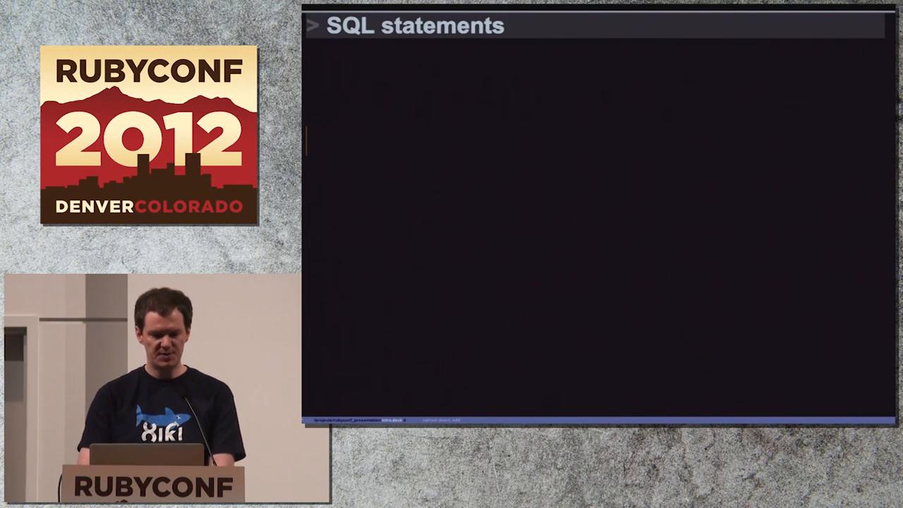
# Type the query 'select * from users' on the SQL statements slide
pyautogui.write('select * f')
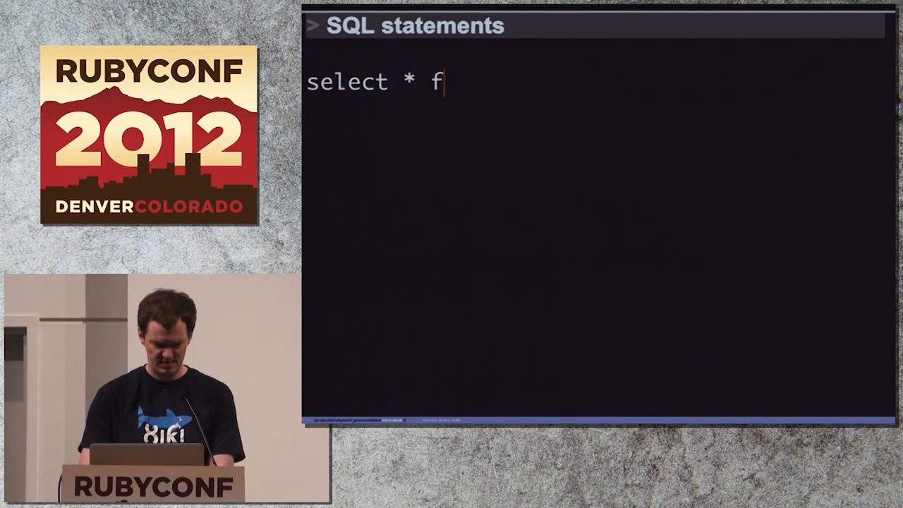
pyautogui.write('rom users')
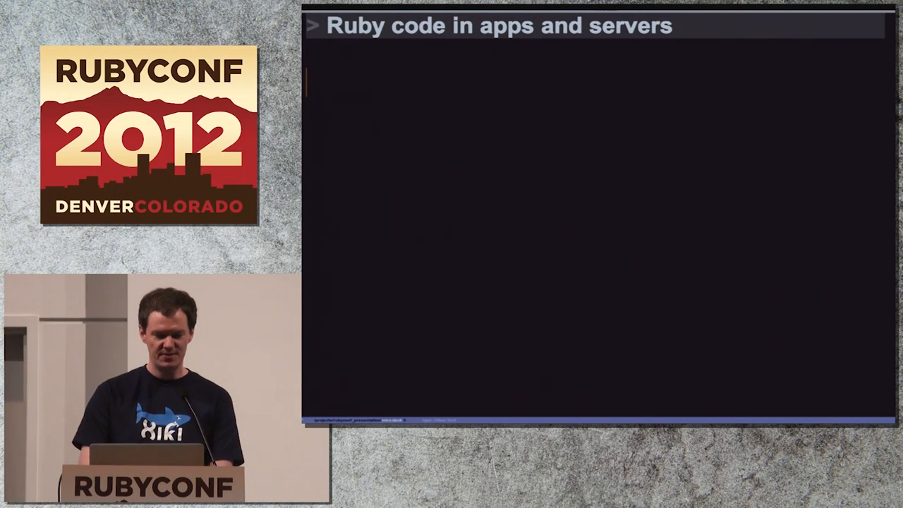
# Enter r/User.first to display the first User record's attributes
pyautogui.write('r/')
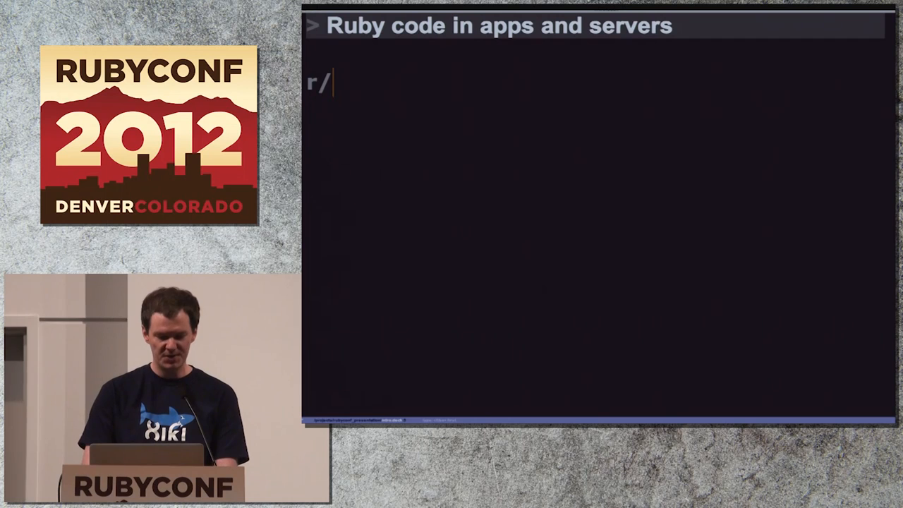
pyautogui.write('User.first')
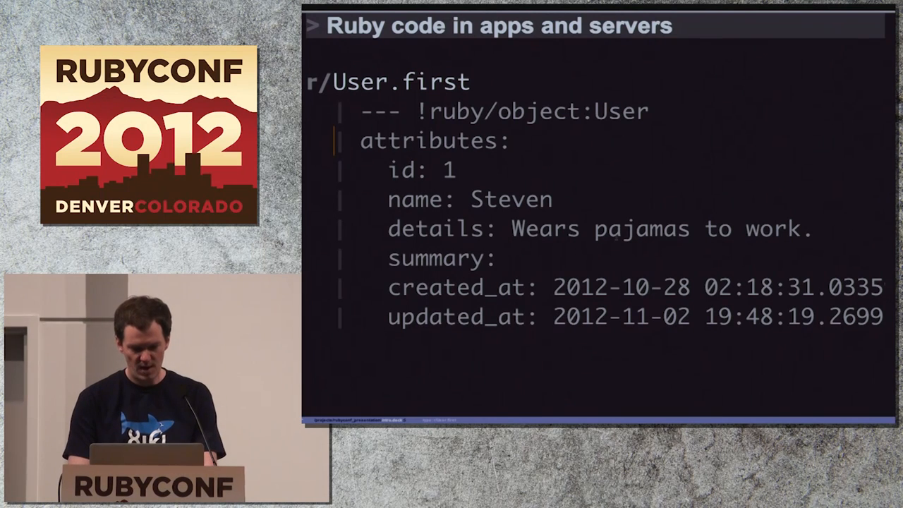
pyautogui.write('nnnn')
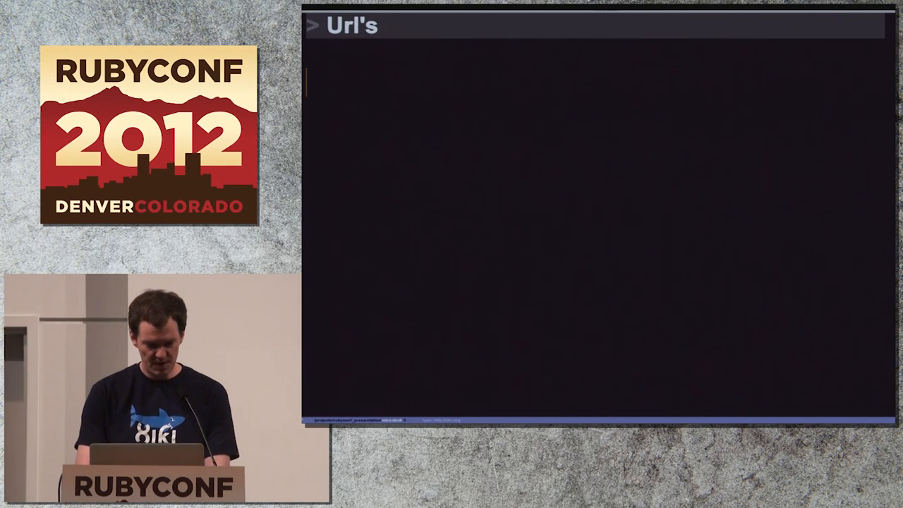
pyautogui.write('http://xi')
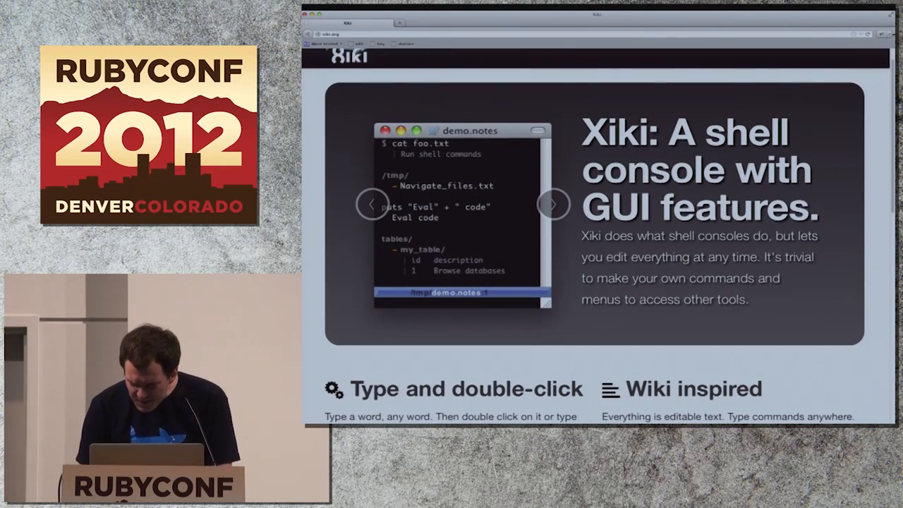
pyautogui.click(554, 204)
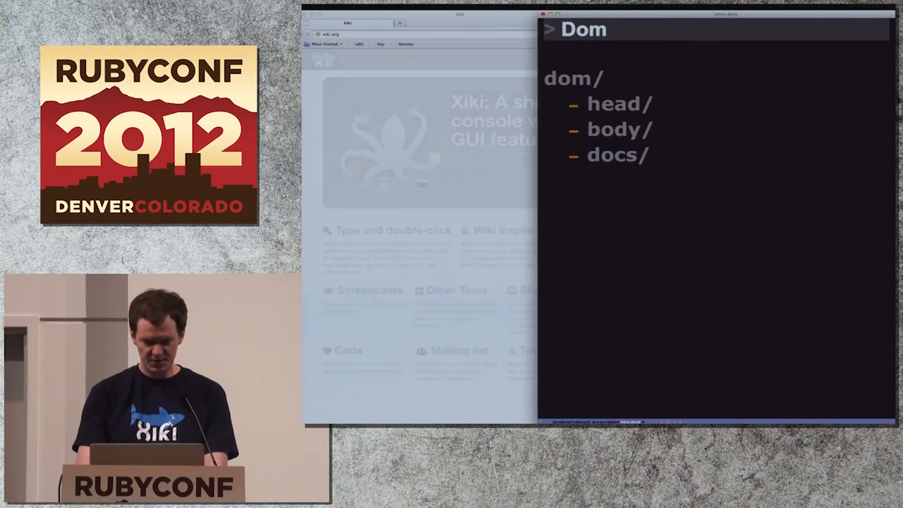
# Run a dom/## search on the xiki.org page for 'GI'
pyautogui.write('search')
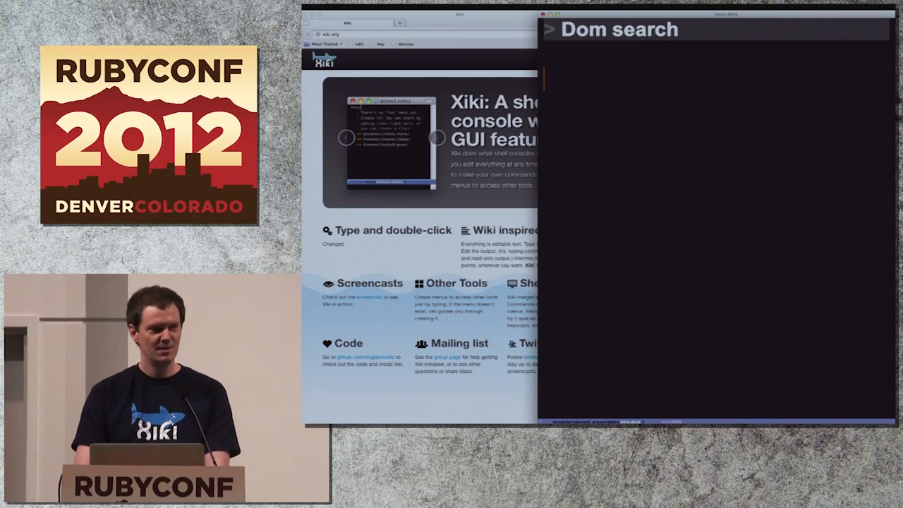
pyautogui.write('dom/##')
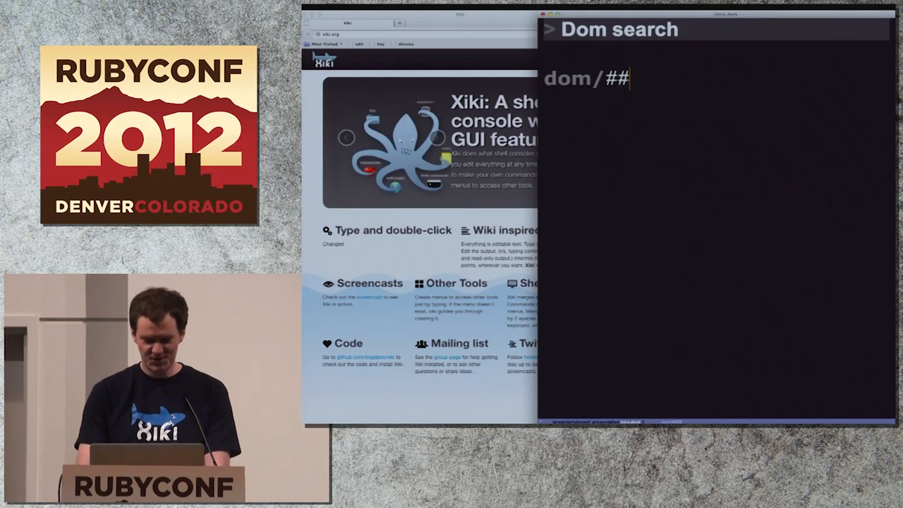
pyautogui.write('GI')
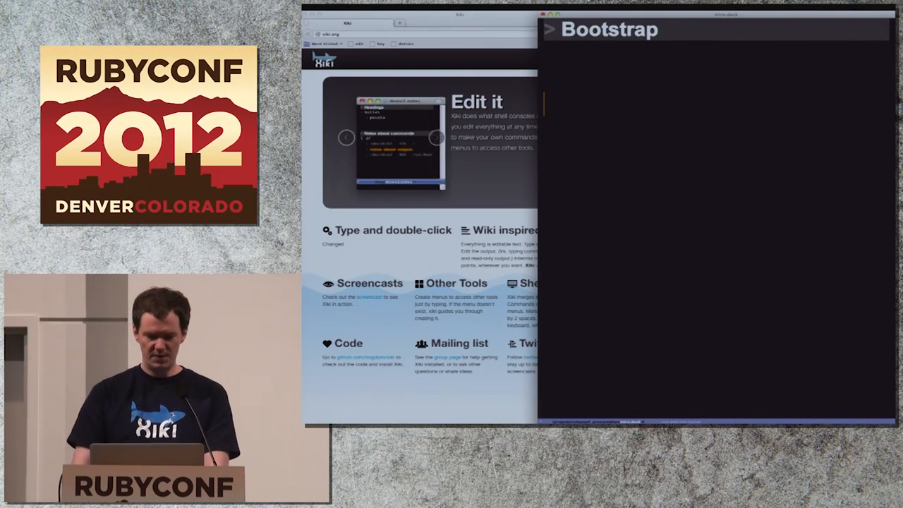
# Build a bootstrap/ page with a Heading and Lorem text
pyautogui.write('bootstrap/')
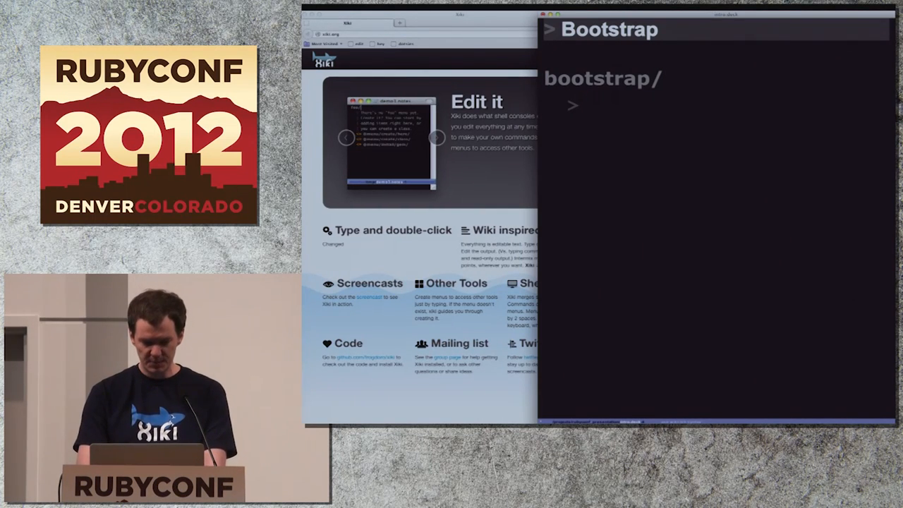
pyautogui.write('Headings')
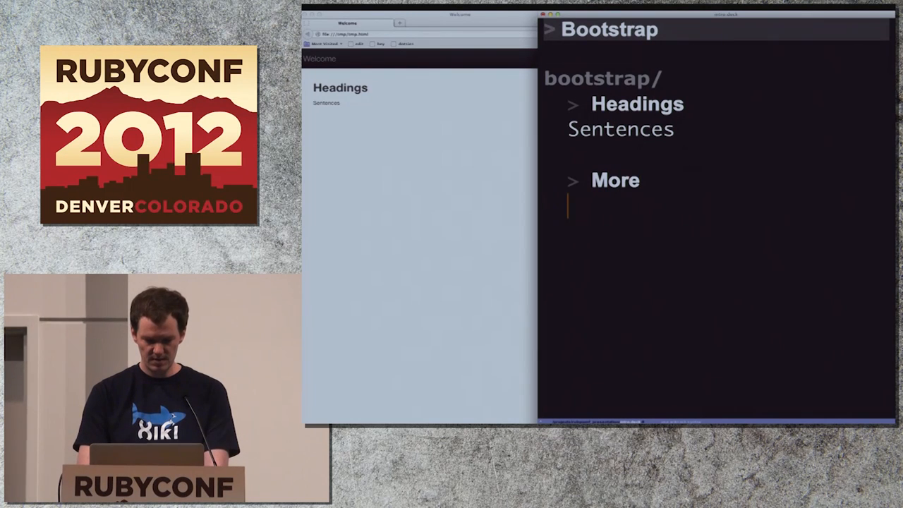
pyautogui.write('Lorem...')
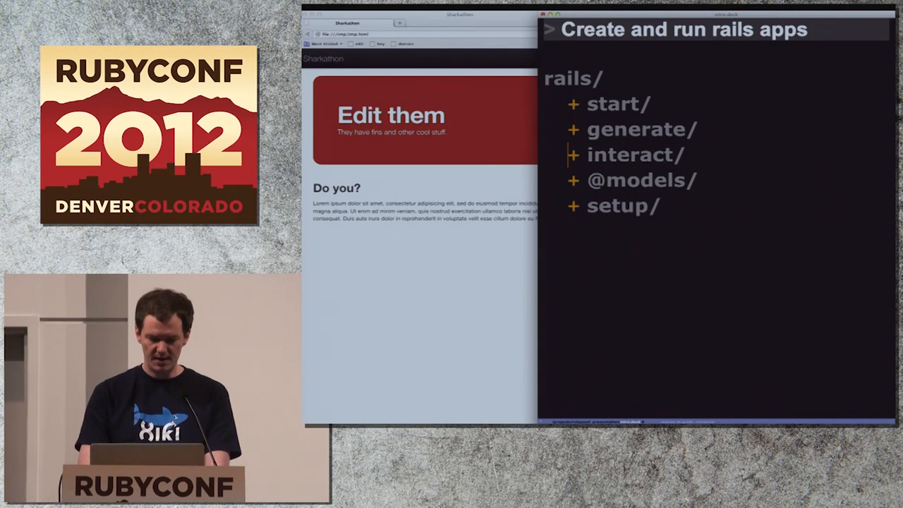
# Advance to the databases slide and click its databases menu
pyautogui.press('right')
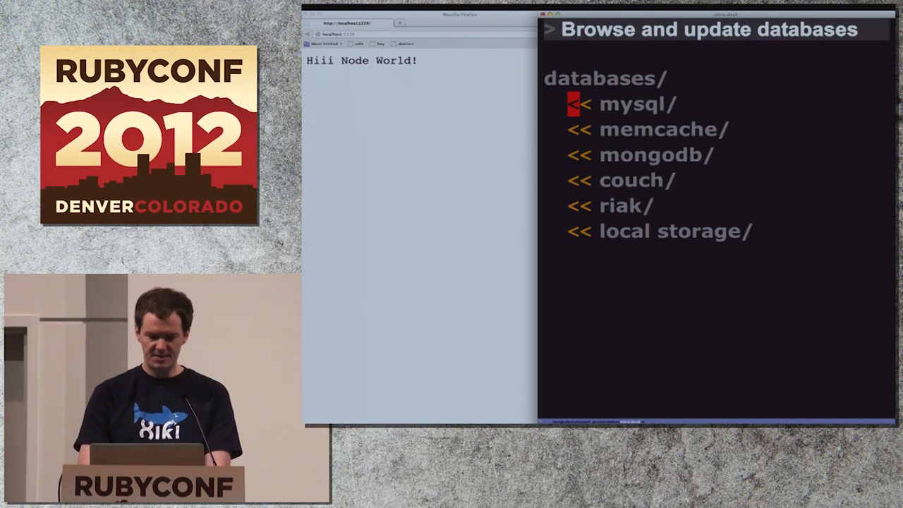
pyautogui.click(633, 104)
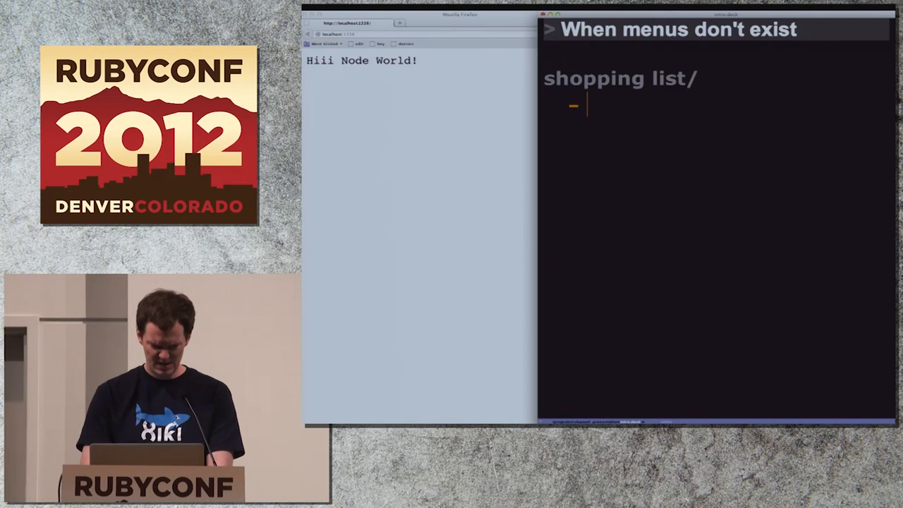
# Create a shopping list/ menu with eggs and milk, then click ahead
pyautogui.write('eggs')
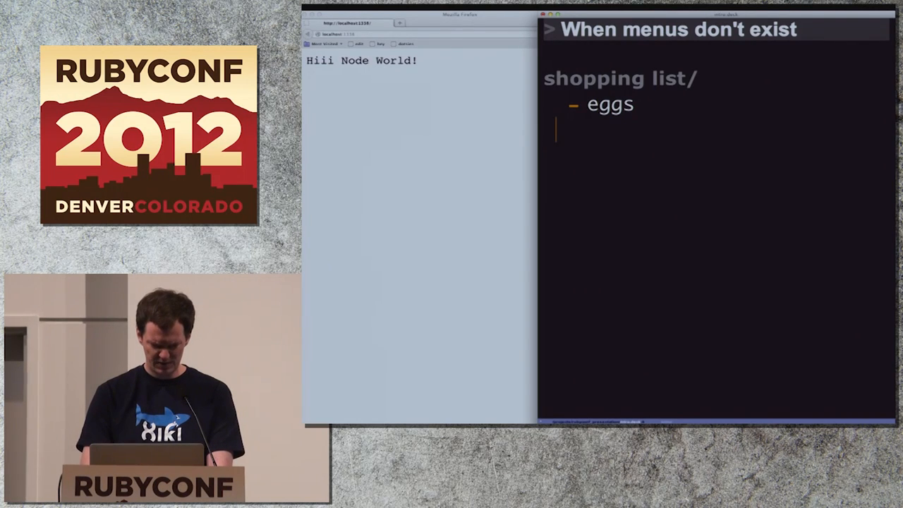
pyautogui.write('milk')
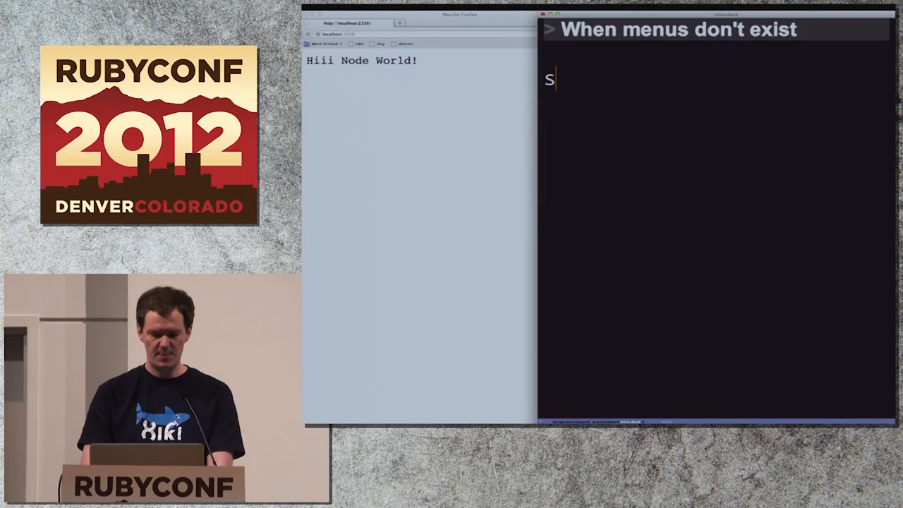
pyautogui.write('hopping l')
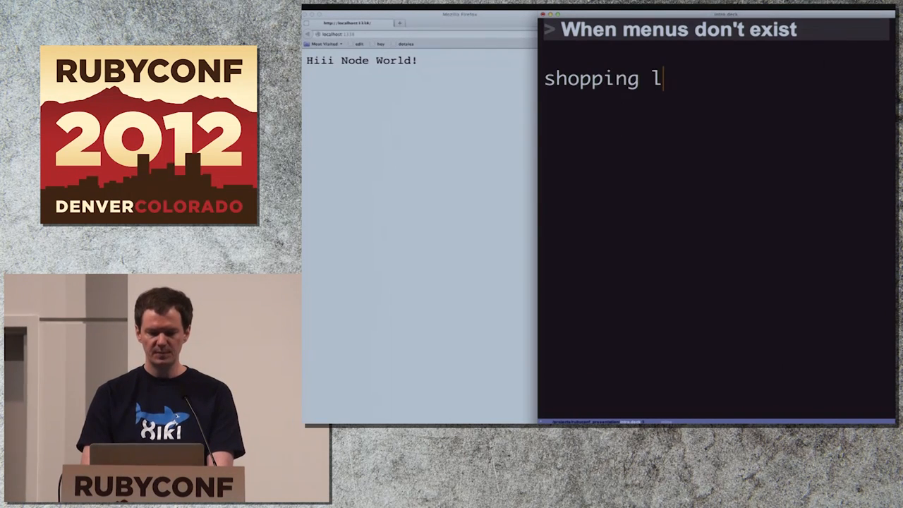
pyautogui.write('ist/')
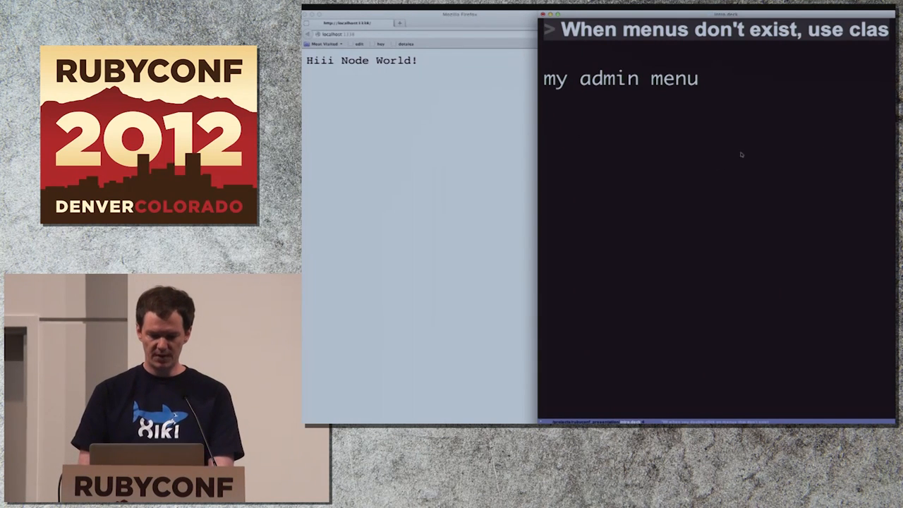
pyautogui.click(626, 78)
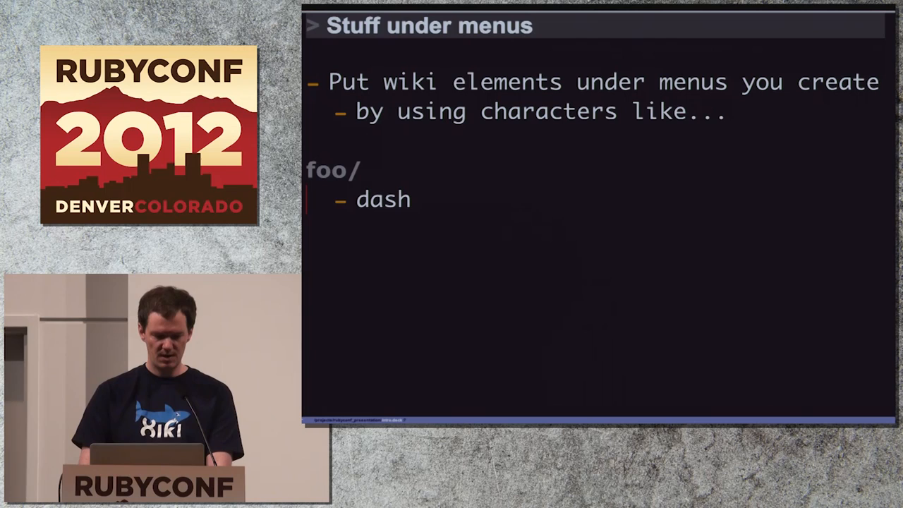
# Type 'more spaces' and click into the Firefox xiki overview page
pyautogui.write('more spaces')
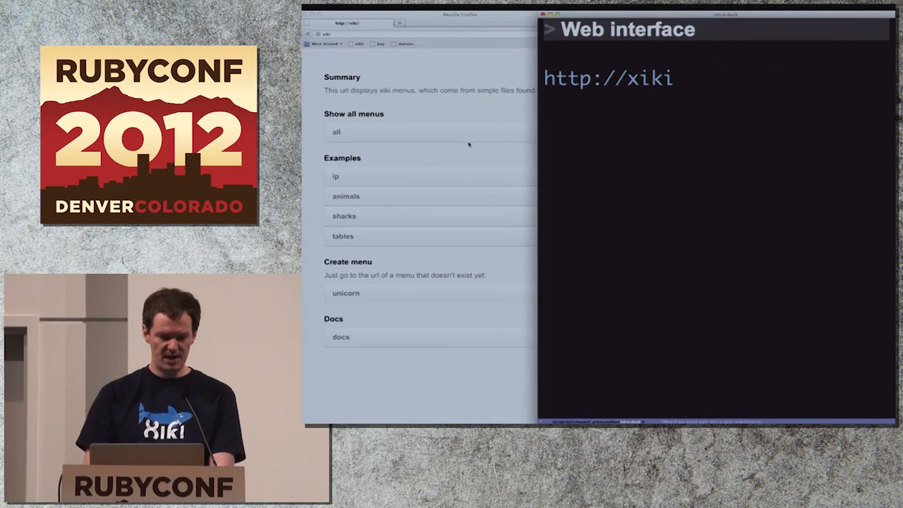
pyautogui.click(345, 196)
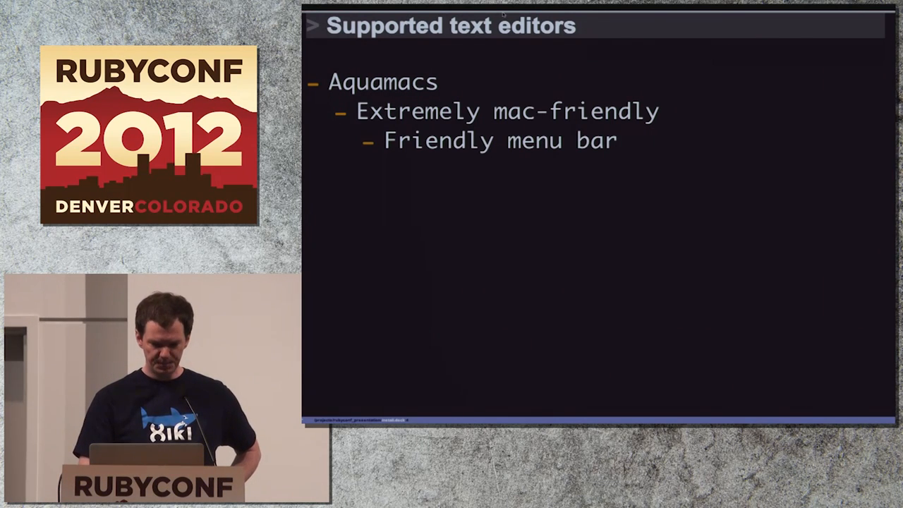
# Use the editor's top menu bar, then enter the address 192.168.1.27
pyautogui.click(420, 6)
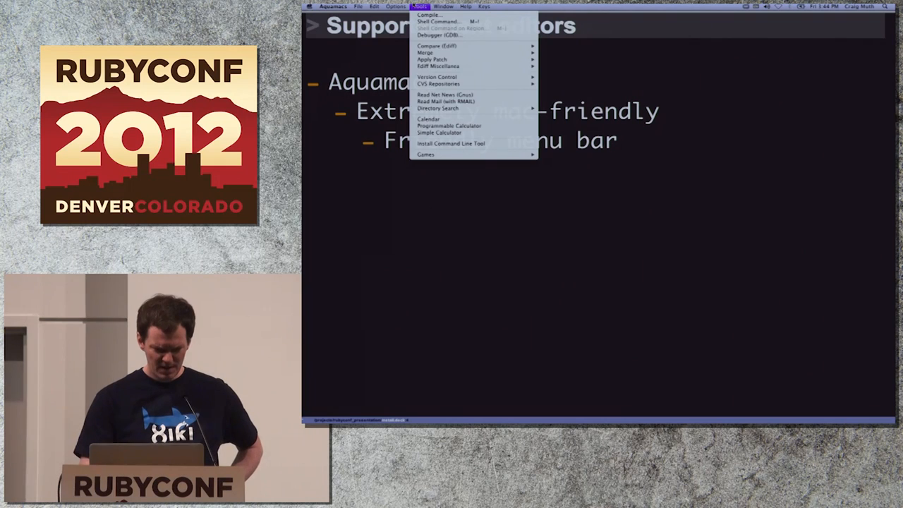
pyautogui.click(420, 7)
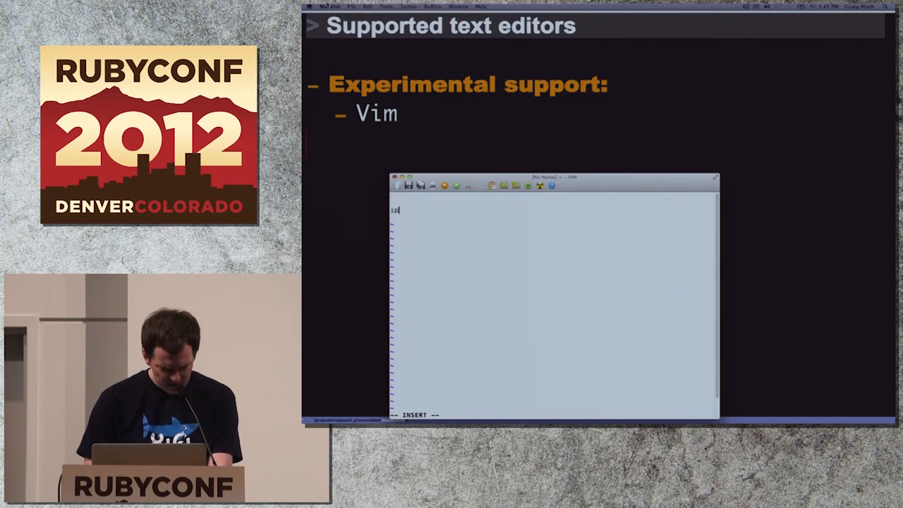
pyautogui.write('192.168.1.27')
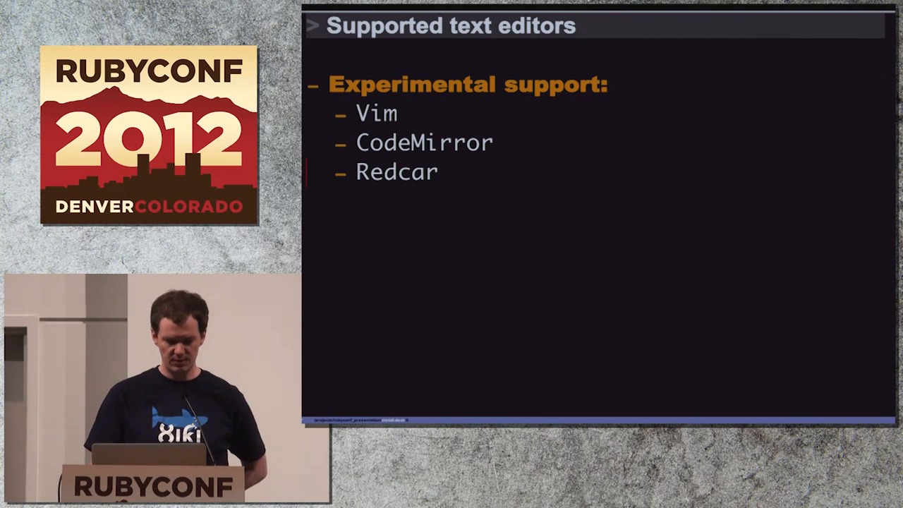
# Advance from Supported text editors to the Install slide
pyautogui.press('Right')
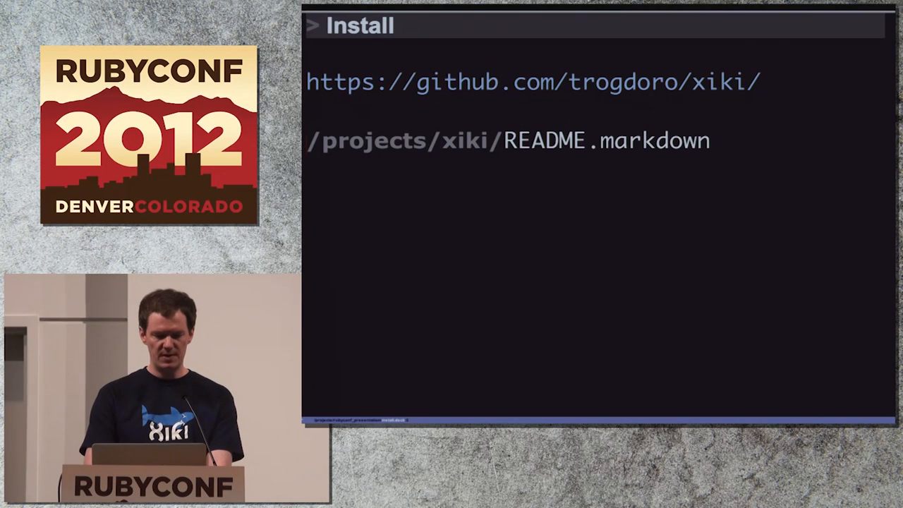
# Expand README.markdown and run it as markdown to render the install page in Firefox
pyautogui.click(607, 140)
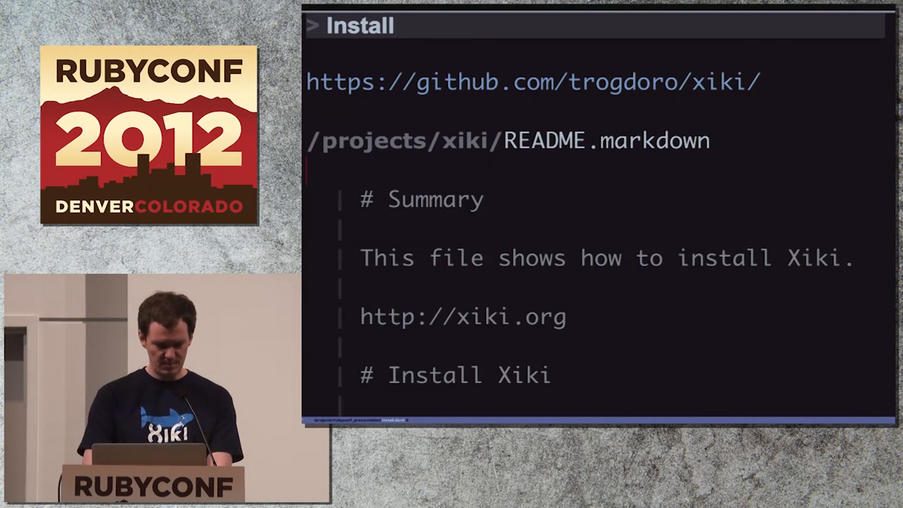
pyautogui.write('markd')
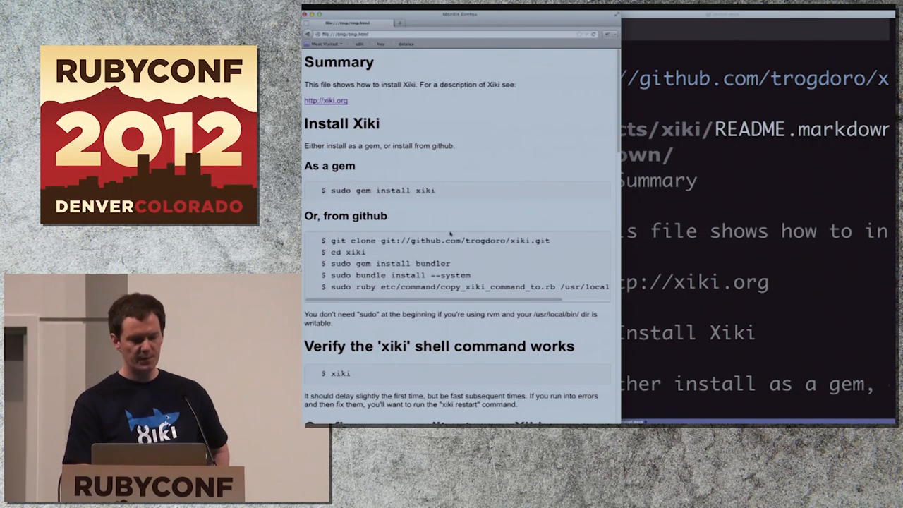
# Scroll the README page past Step 3 to the error, Vim, CodeMirror and Other editors sections
pyautogui.scroll(-3)
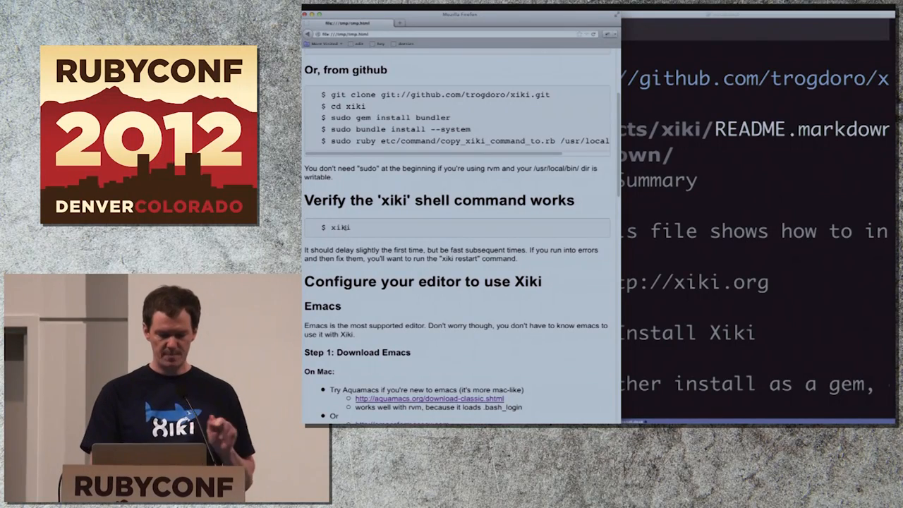
pyautogui.scroll(-3)
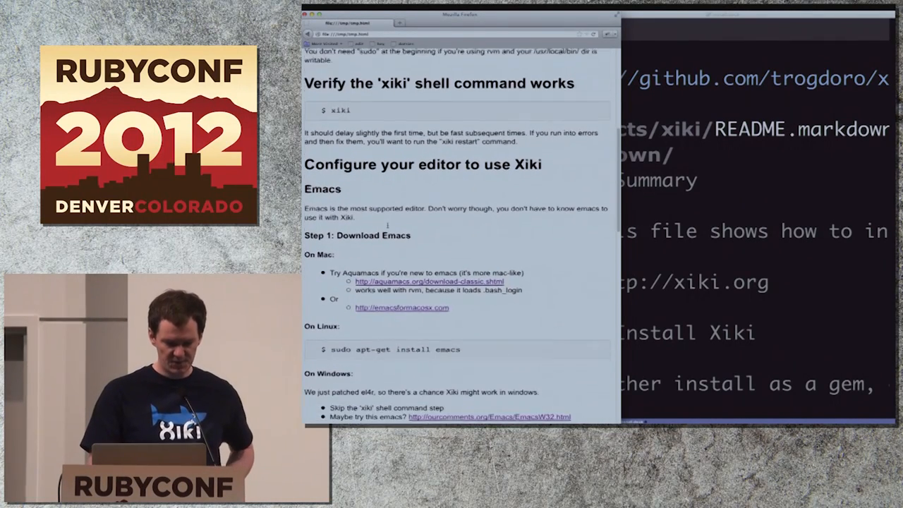
pyautogui.scroll(-3)
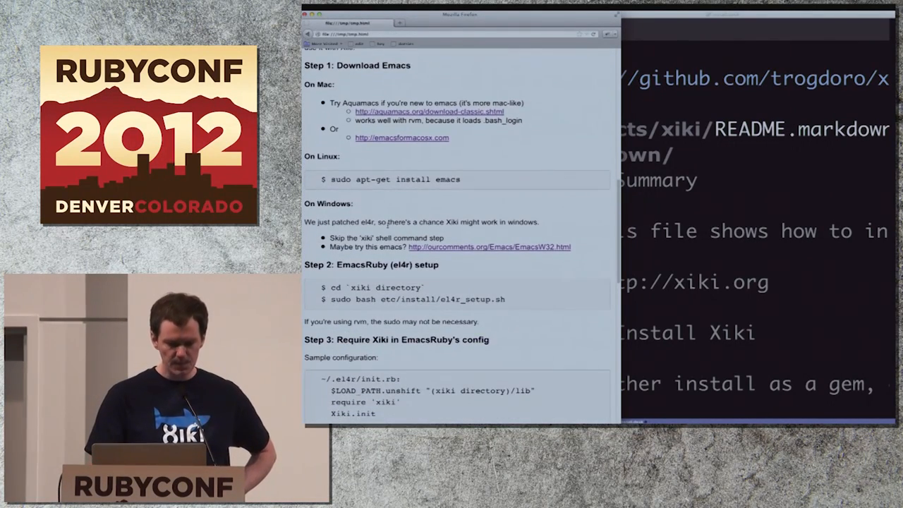
pyautogui.scroll(-3)
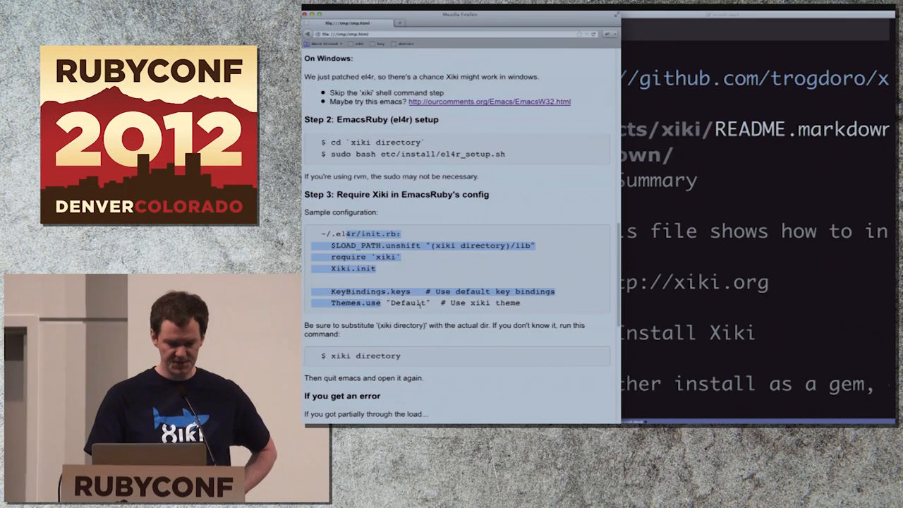
pyautogui.scroll(-3)
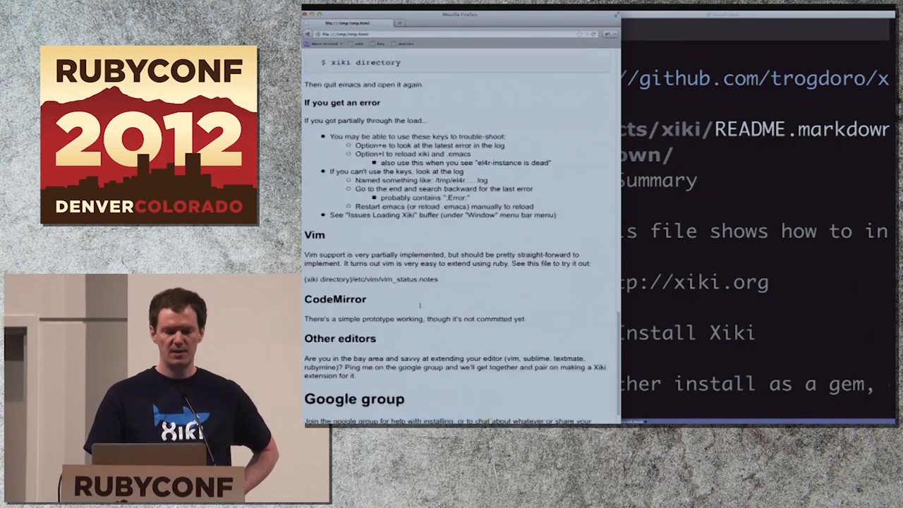
pyautogui.scroll(-3)
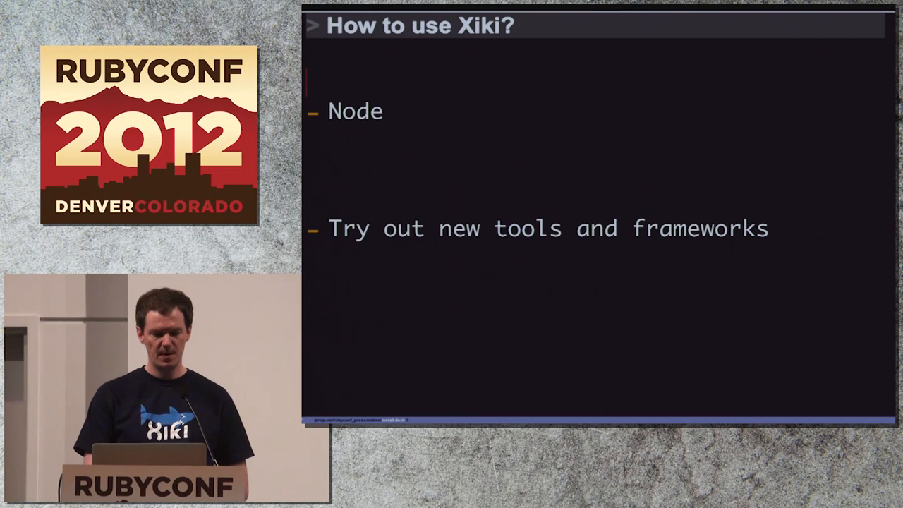
# Append ', Mongo' and ', Bootstrap' after Node on the How to use Xiki? slide
pyautogui.write(', Mongo')
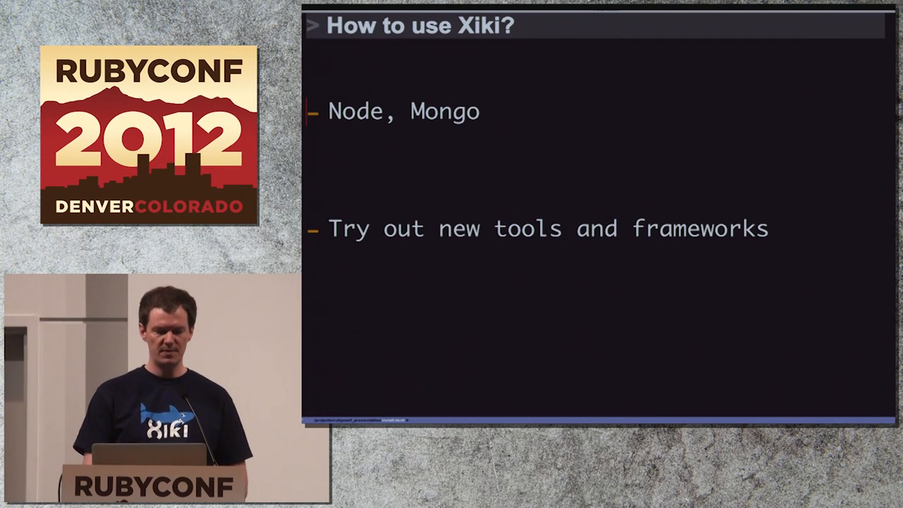
pyautogui.write(', Bootstrap')
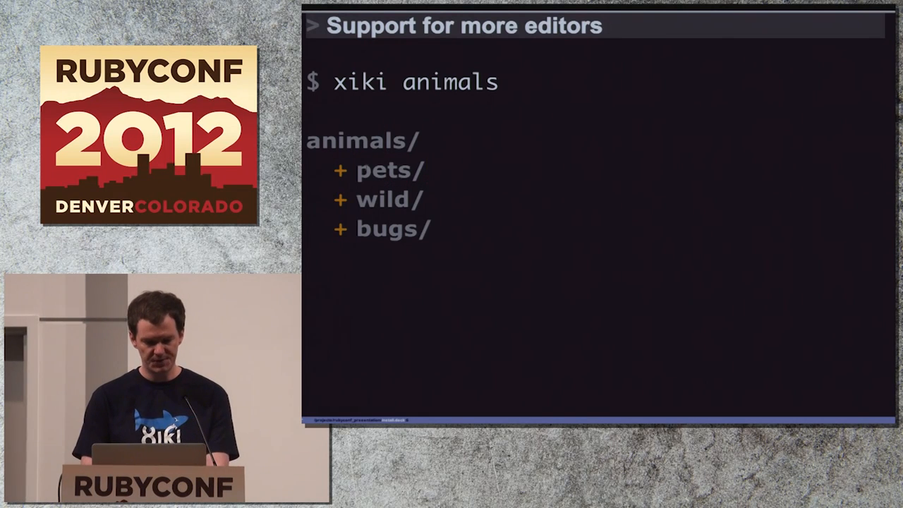
# Type '/' on '$ xiki animals' to expand it into pets, wild and bugs
pyautogui.write('/')
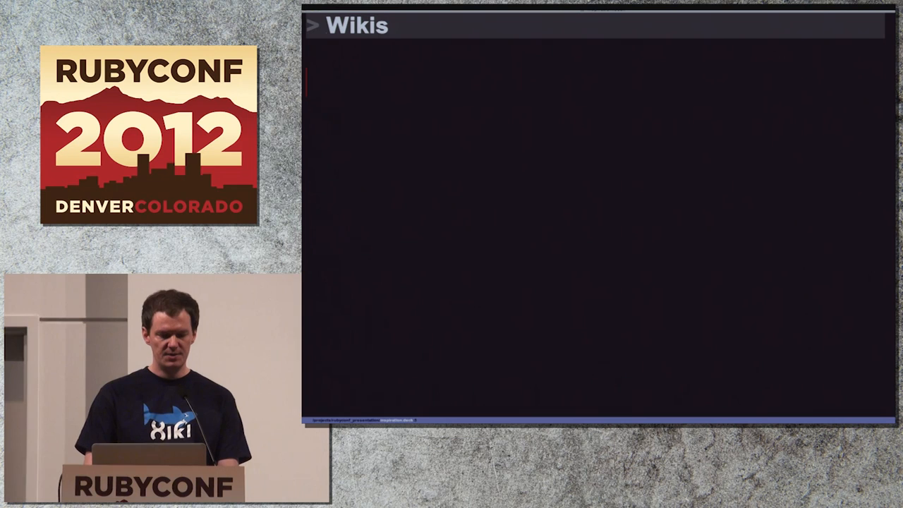
# Type XIKI vertically on the Wikis slide followed by '-> executable'
pyautogui.write('XIKI')
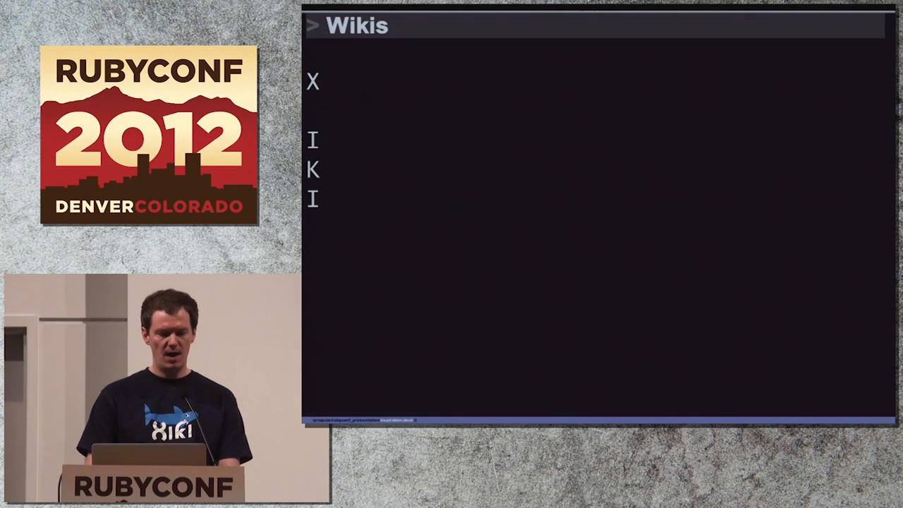
pyautogui.write('-> executable')
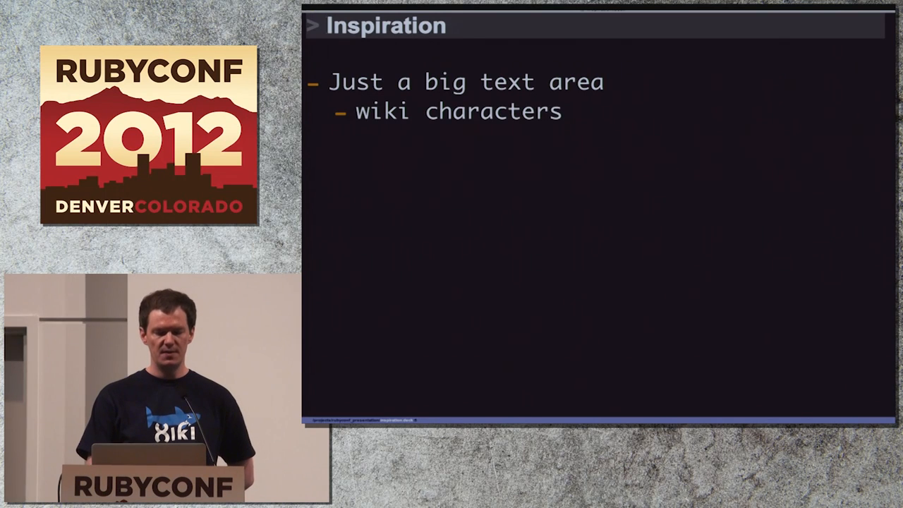
pyautogui.write('Twitter')
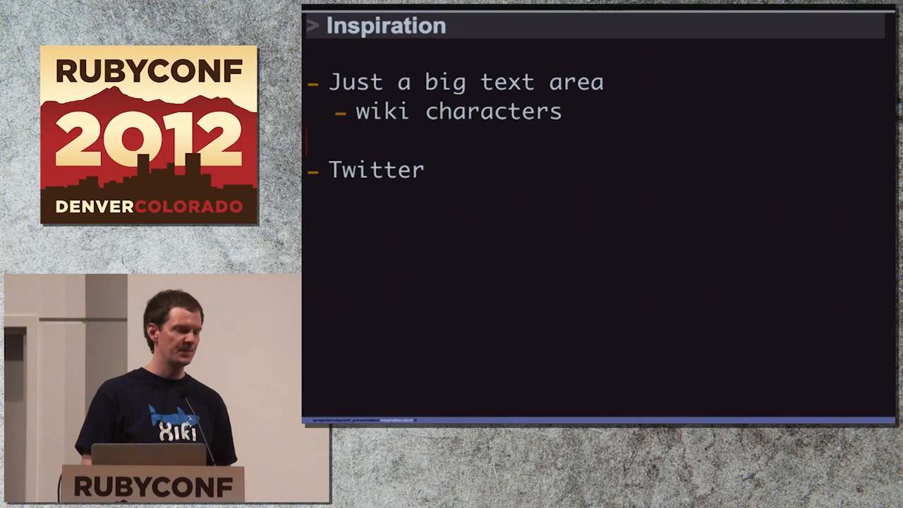
pyautogui.write('Hey Steve, did you hear the giants won?')
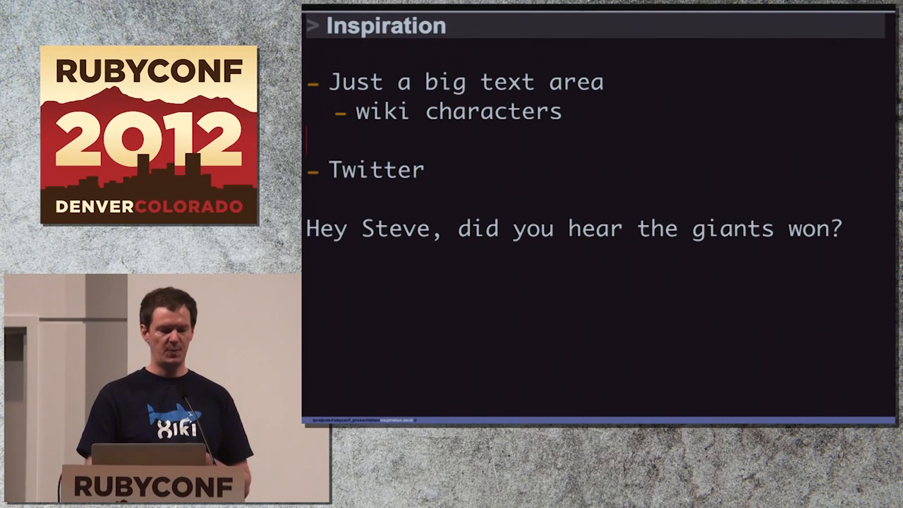
pyautogui.write('@steve2')
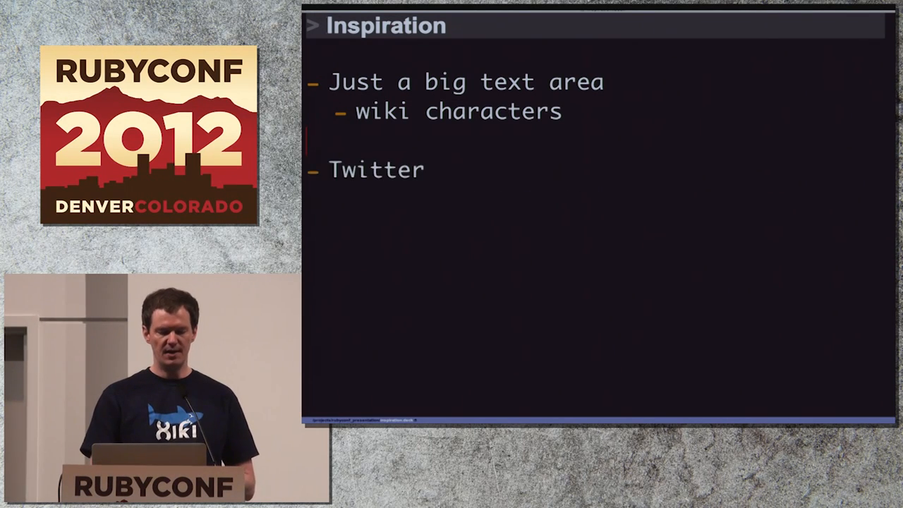
pyautogui.write('Hey @steve2, did you hear the #giants won?')
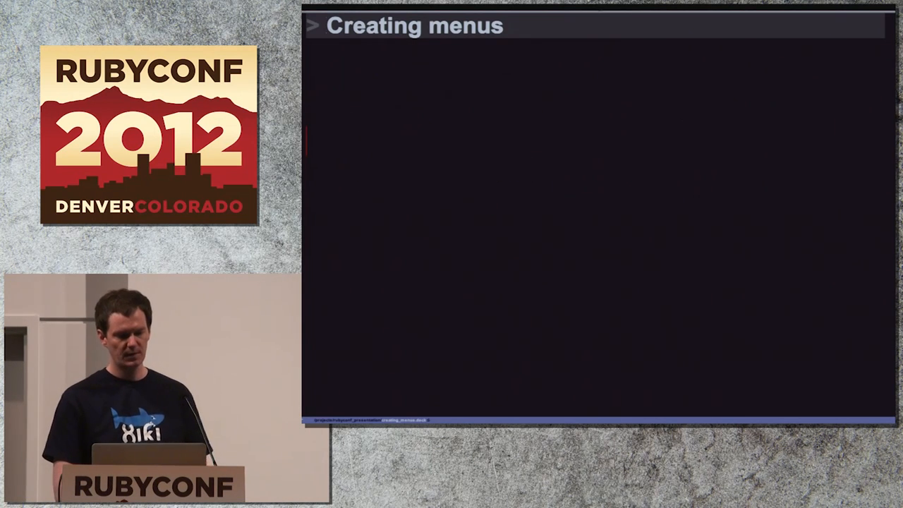
# Advance to the Example slide about making a 'subway' menu
pyautogui.press('right')
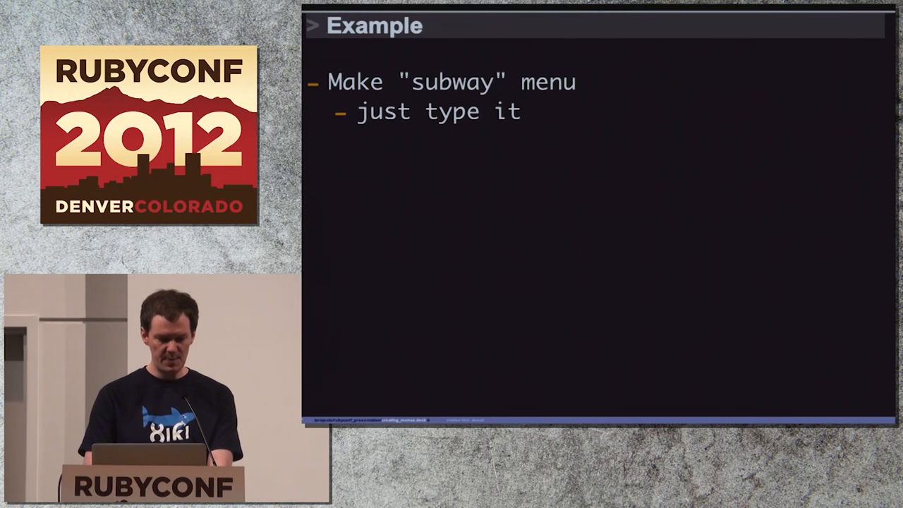
pyautogui.write('subiway/')
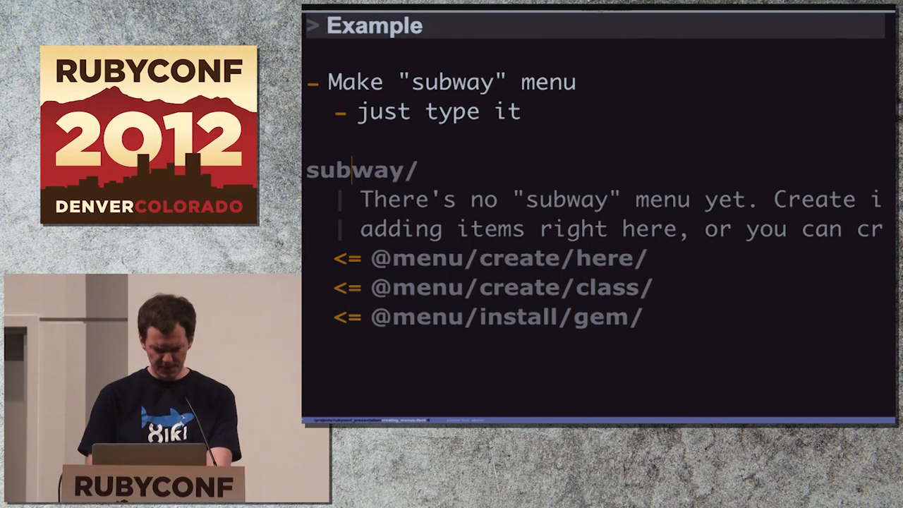
pyautogui.click(508, 257)
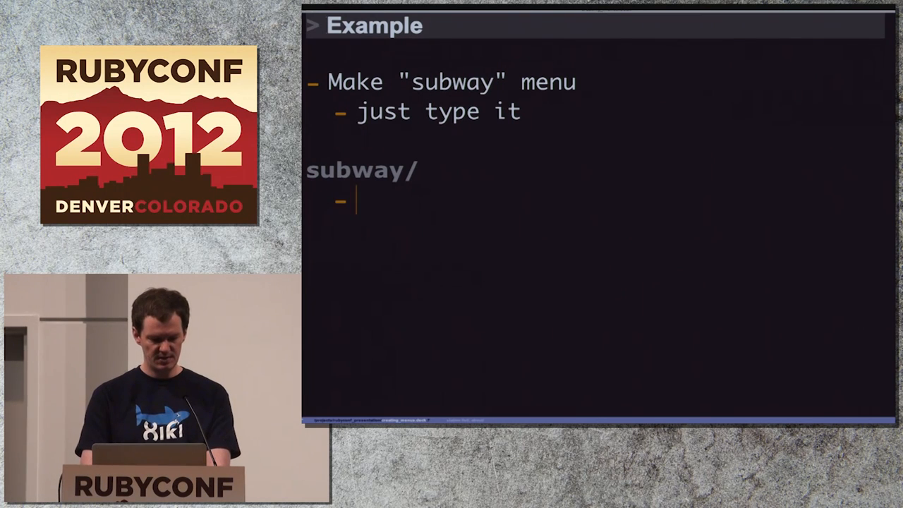
# Type the station list items into the new subway menu
pyautogui.write('station list')
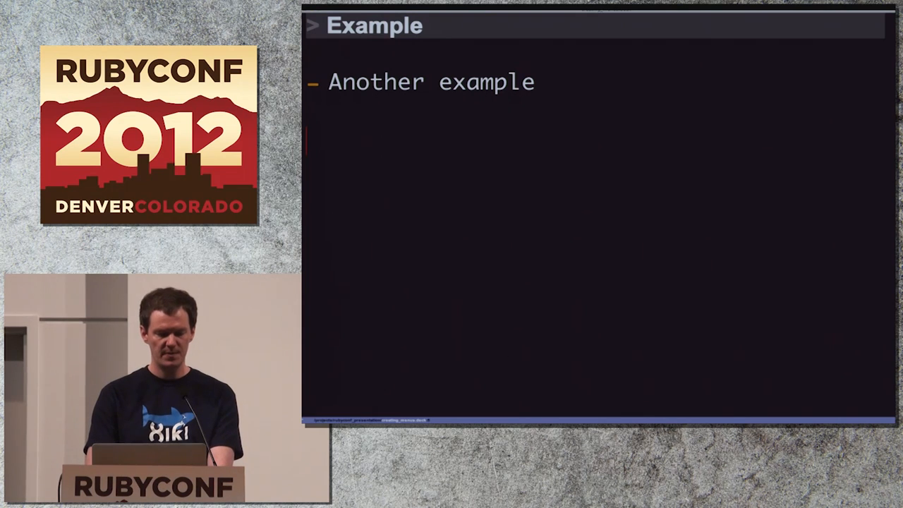
pyautogui.write('tables/')
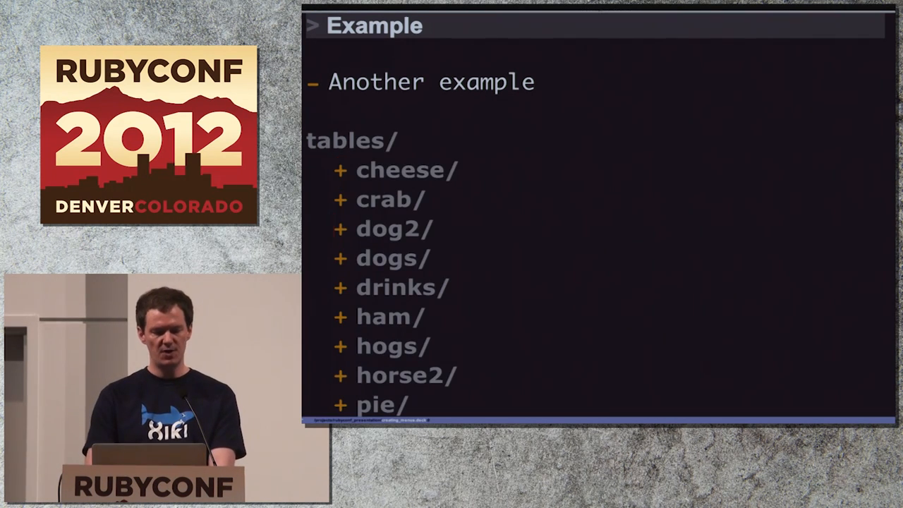
pyautogui.click(339, 170)
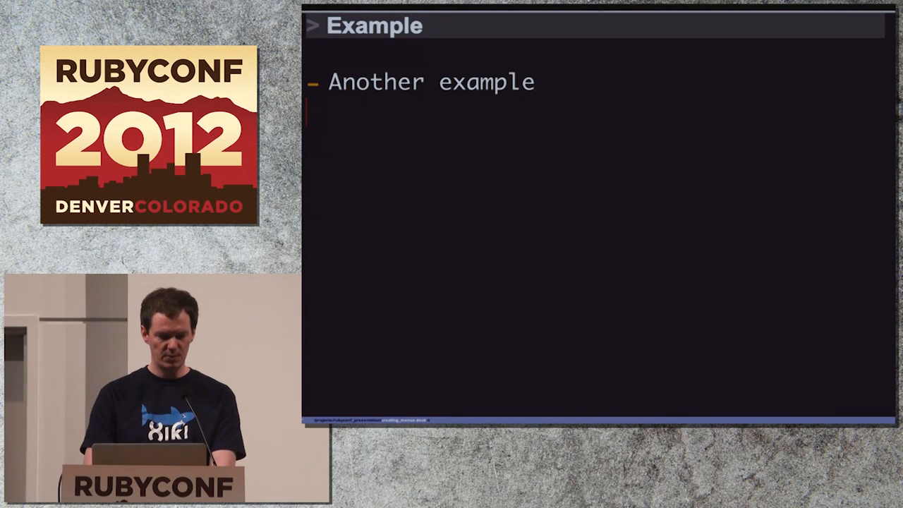
# Type 'yoursql/' on the slide and start a new file with 'class Yoursql'
pyautogui.write('yoursql')
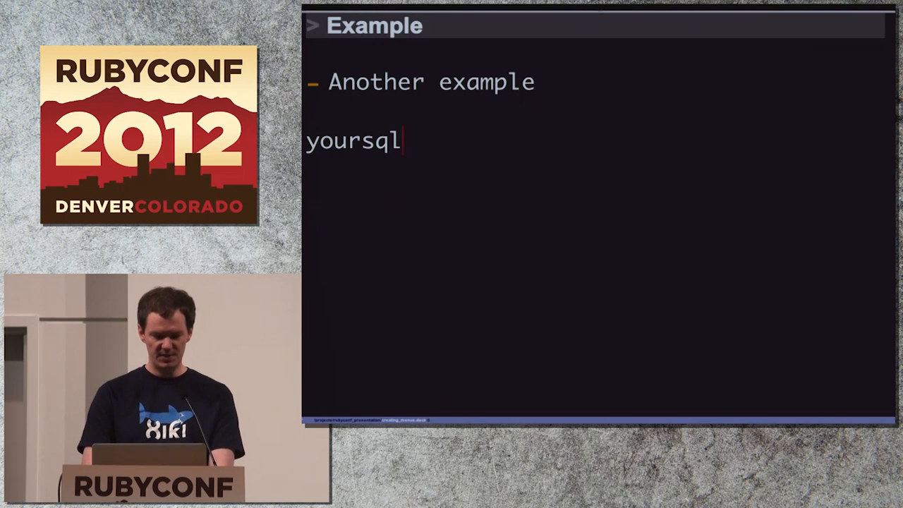
pyautogui.write('/')
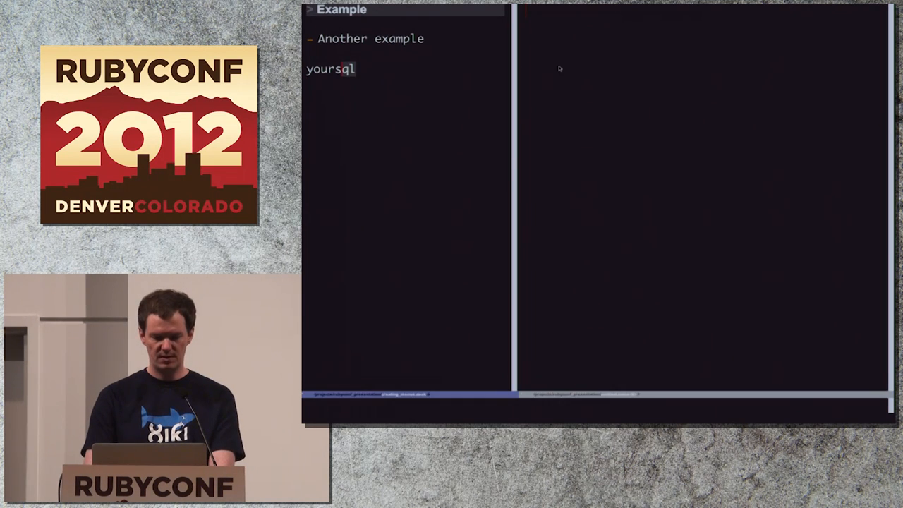
pyautogui.write('class')
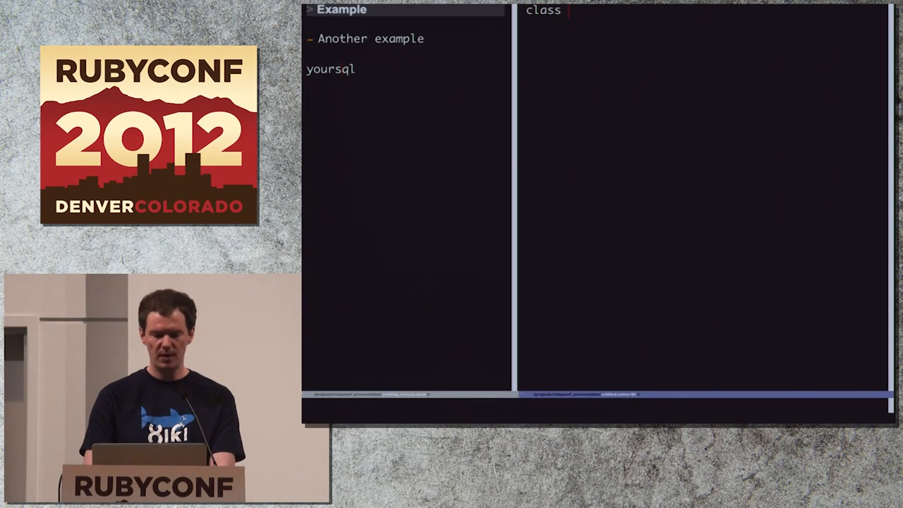
pyautogui.write('Yoursql')
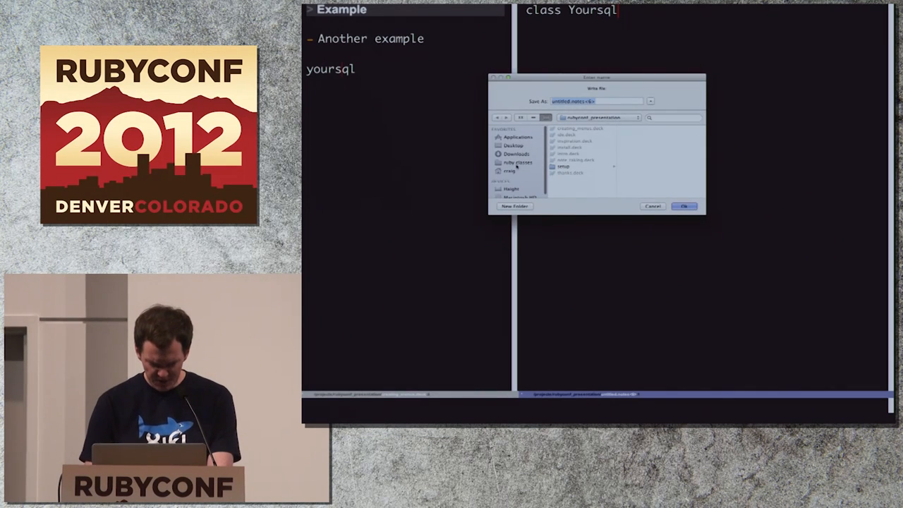
# Save the new file as yoursql.rb in /Users/craig/menu
pyautogui.click(510, 162)
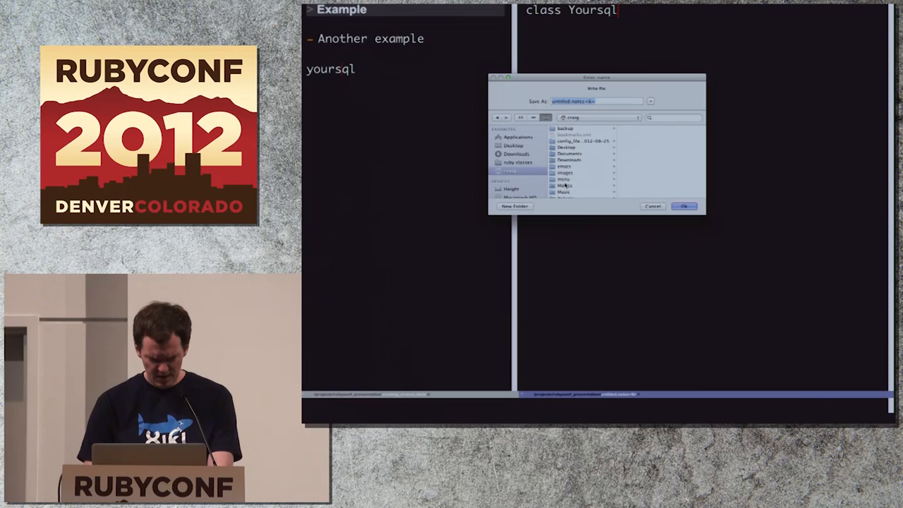
pyautogui.doubleClick(564, 179)
pyautogui.write('y')
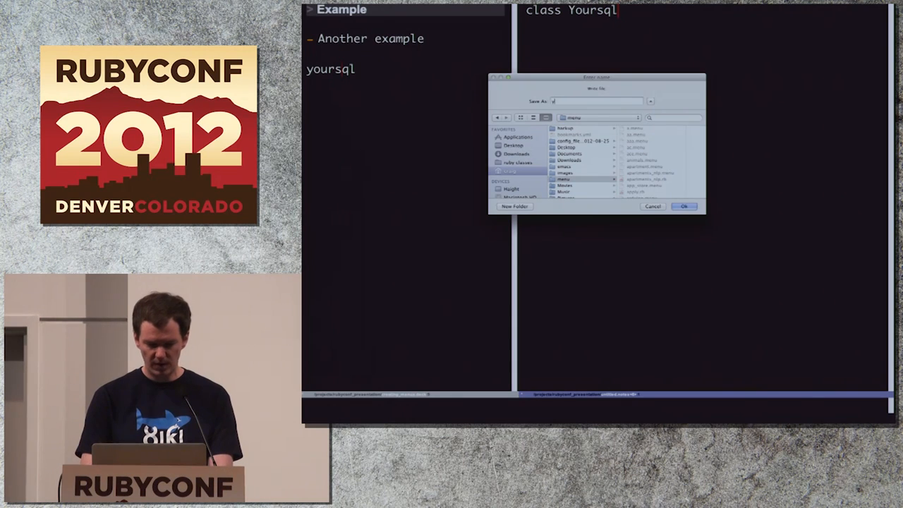
pyautogui.write('oursql.rb')
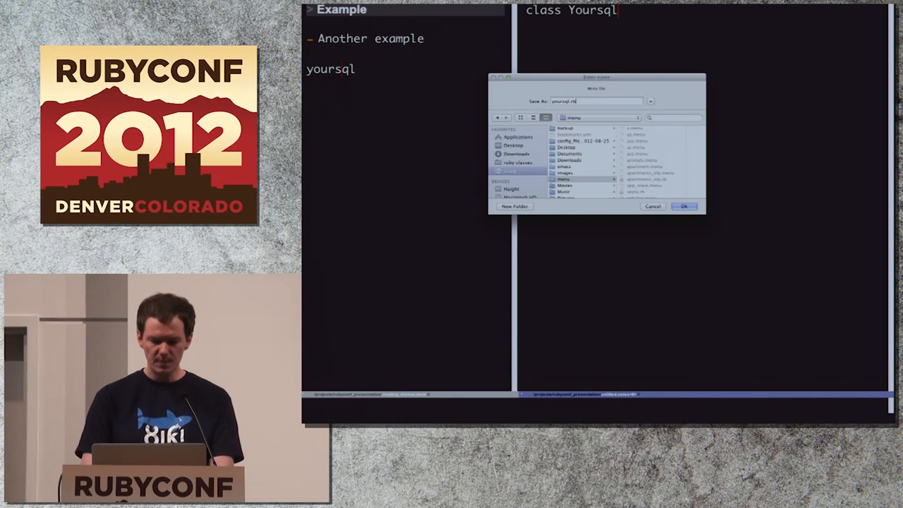
pyautogui.click(683, 206)
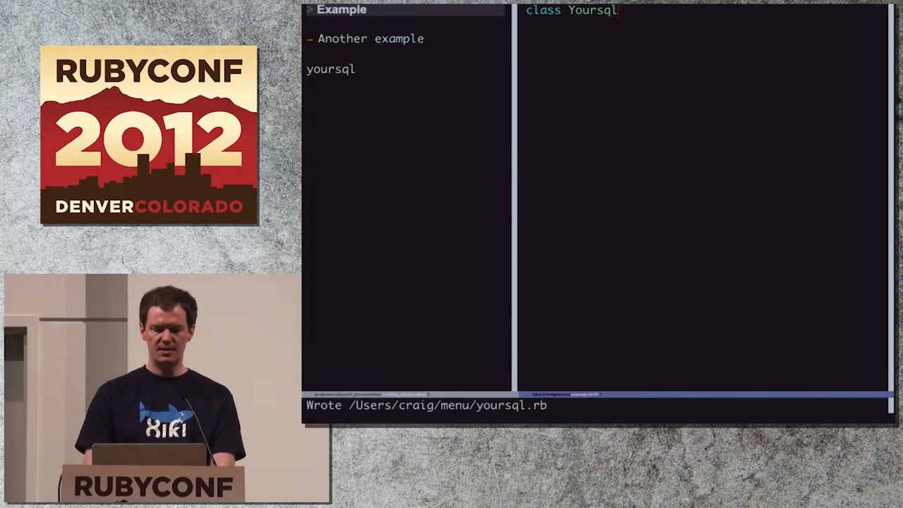
# Finish the Yoursql self.menu method with 'end' so it returns "hey"
pyautogui.write('end')
pyautogui.write('def self.menu')
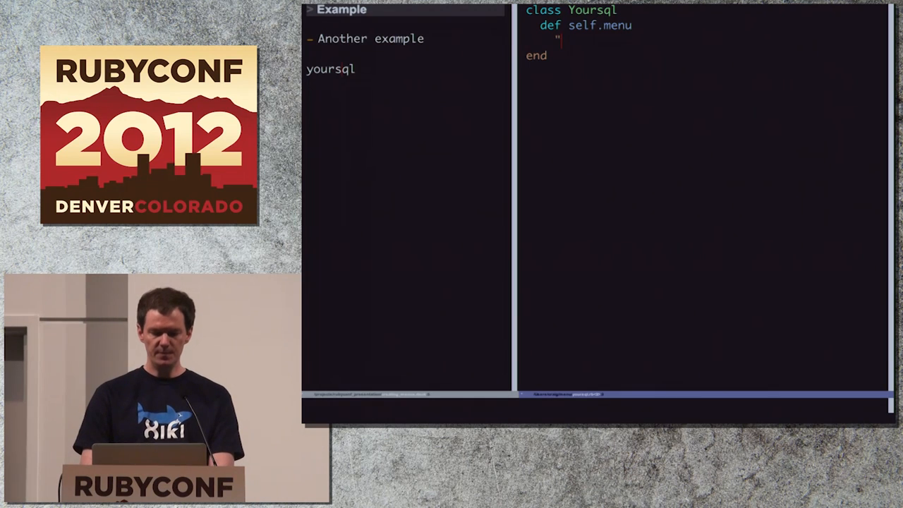
pyautogui.write('hey"')
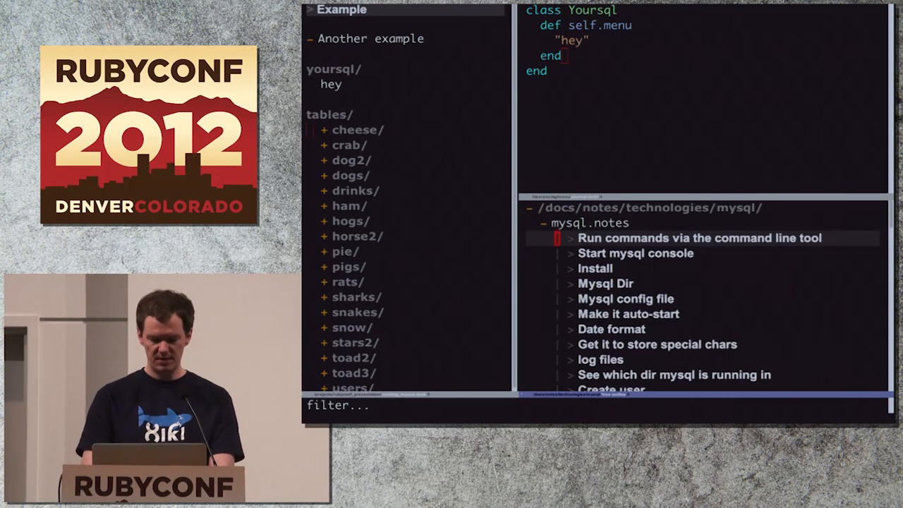
# Paste the mysql show tables command into self.menu and add a table=nil parameter
pyautogui.click(699, 237)
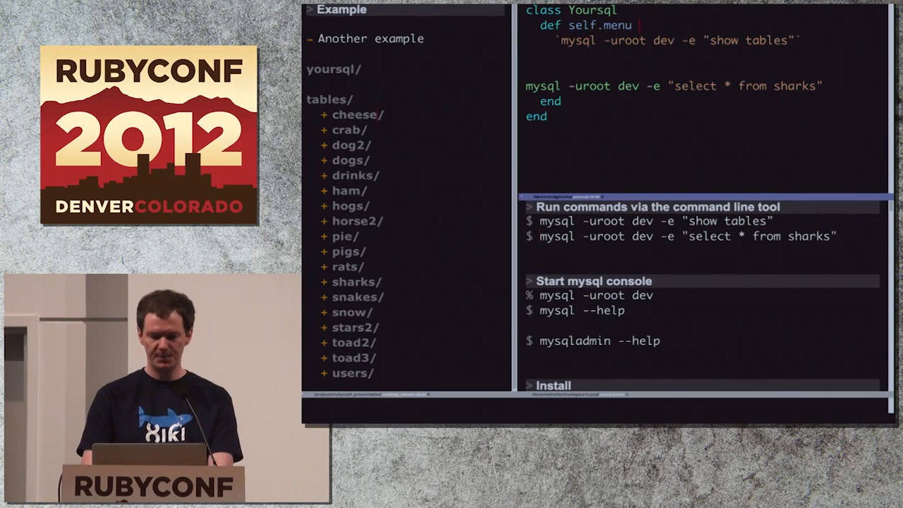
pyautogui.write('table=')
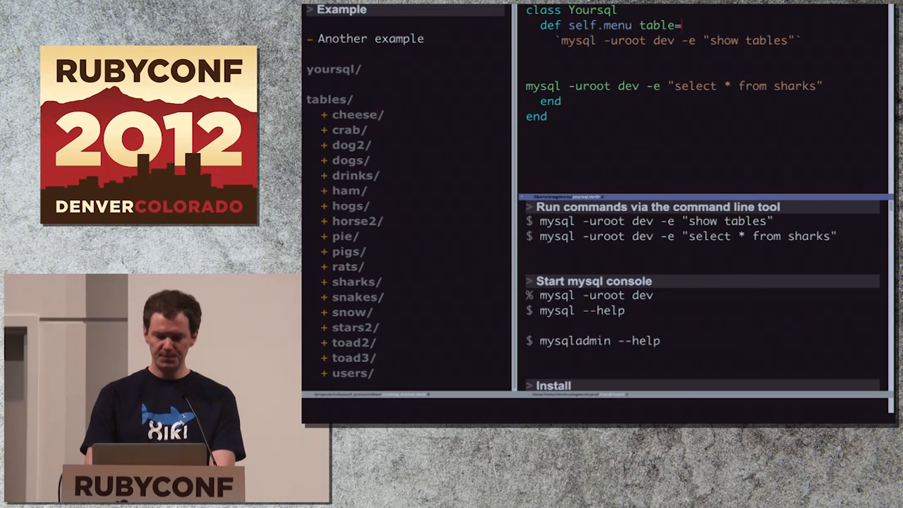
pyautogui.write('nil')
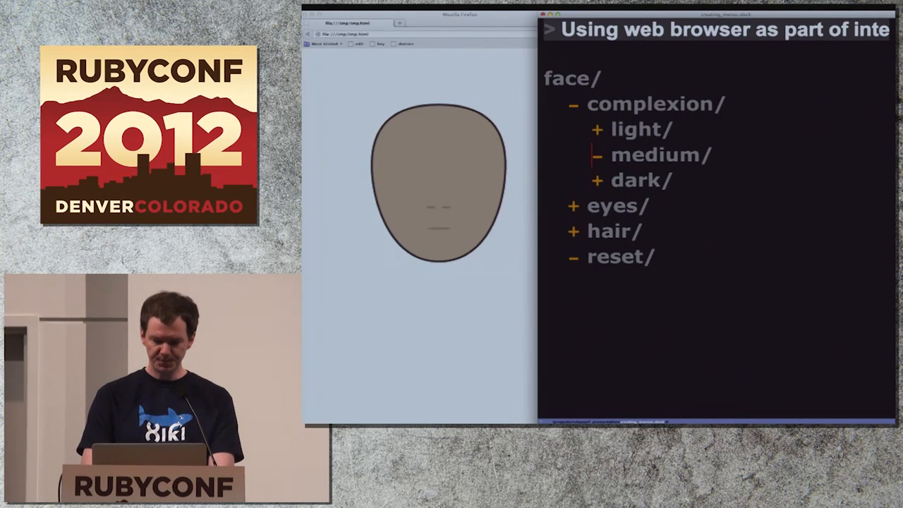
# Give the face unicorn hair and add a pipe
pyautogui.click(613, 205)
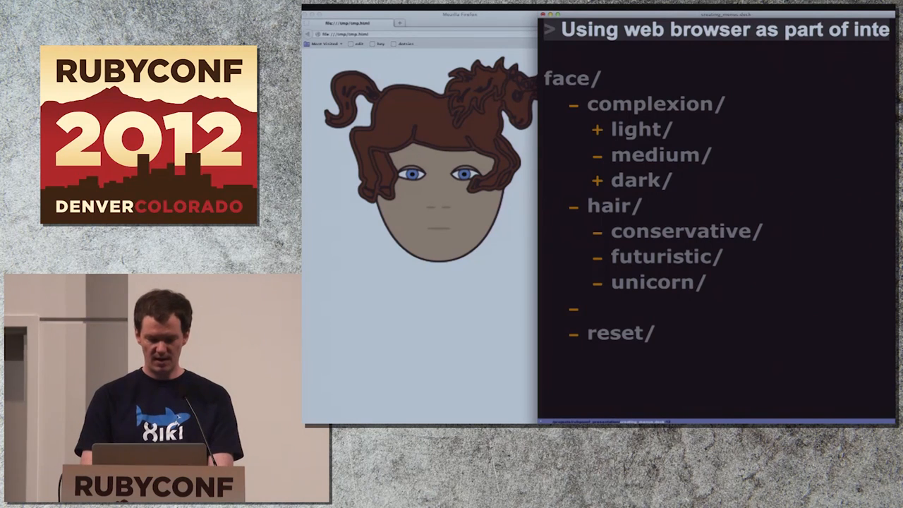
pyautogui.write('pipe')
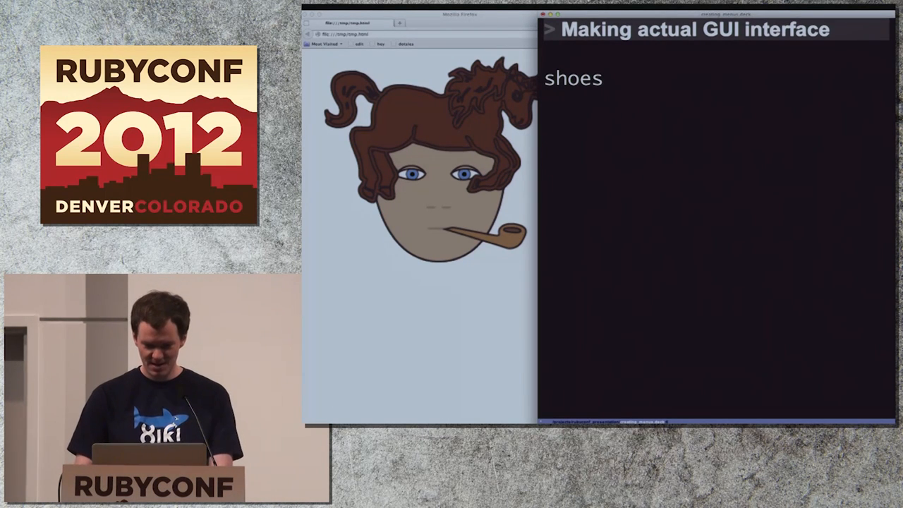
# Run the sample Shoes.app button code from the expanded shoes menu
pyautogui.write('striped/')
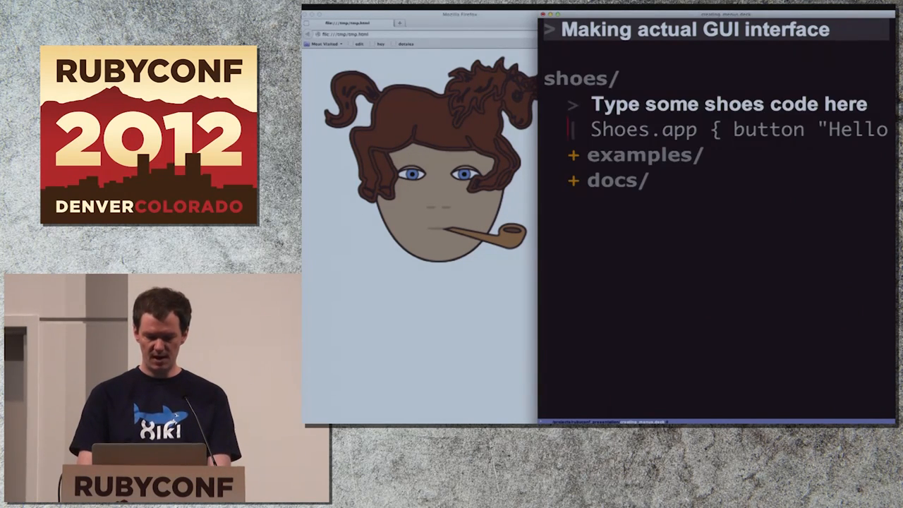
pyautogui.click(574, 155)
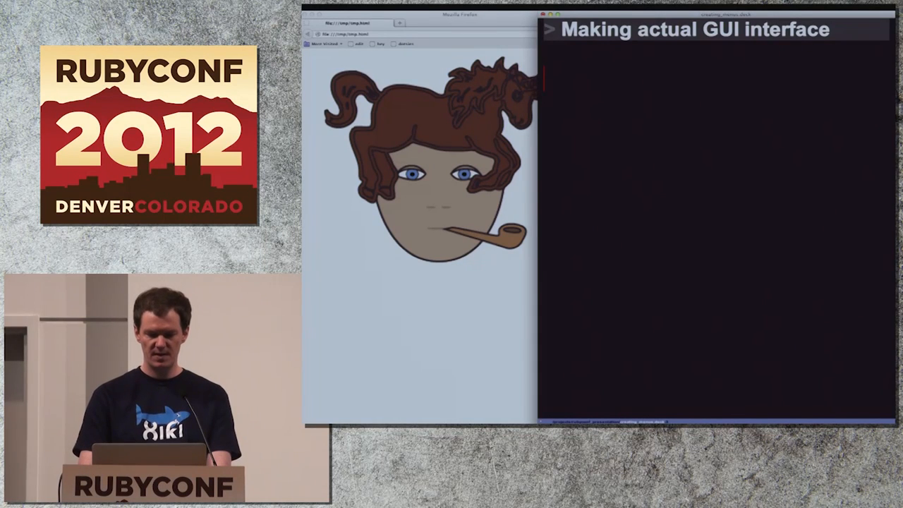
pyautogui.write('striped/He')
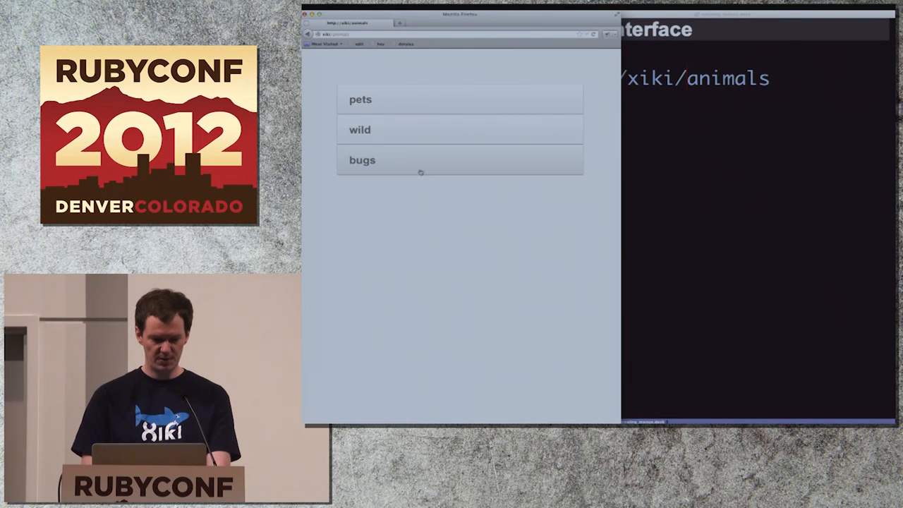
# Open xiki/animals/pets in Firefox to list dogs and cats
pyautogui.click(360, 99)
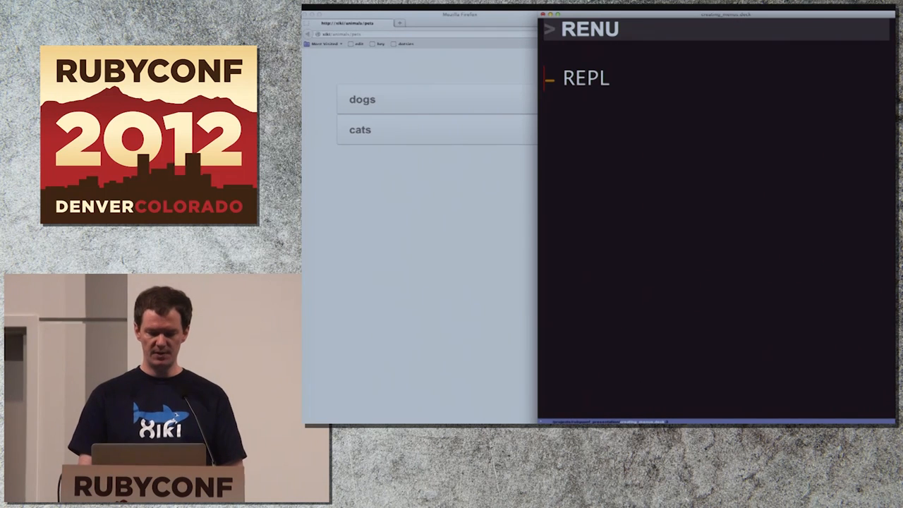
# Advance the deck to the RENU slide listing REPL
pyautogui.click(586, 78)
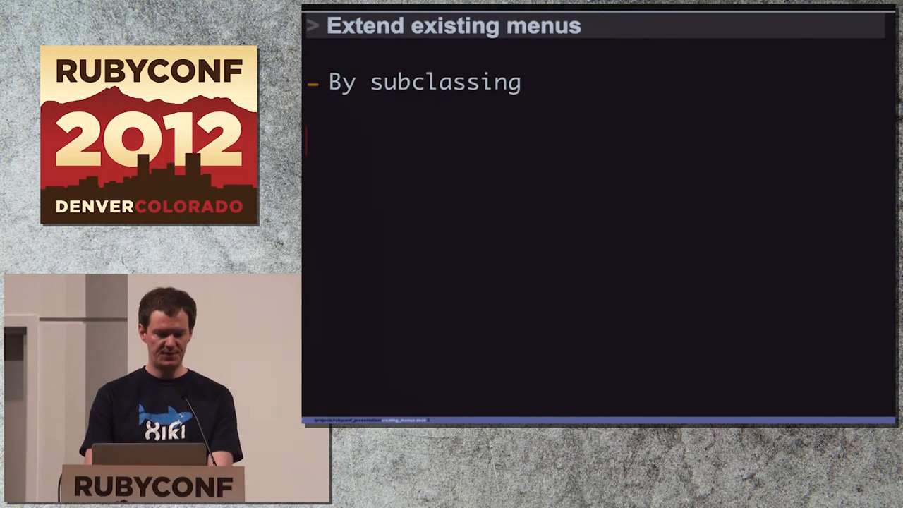
# Build a bootstrap page with a 'Hey' heading and lorem text, then scroll the Xikistrap code
pyautogui.write('bootstrap/')
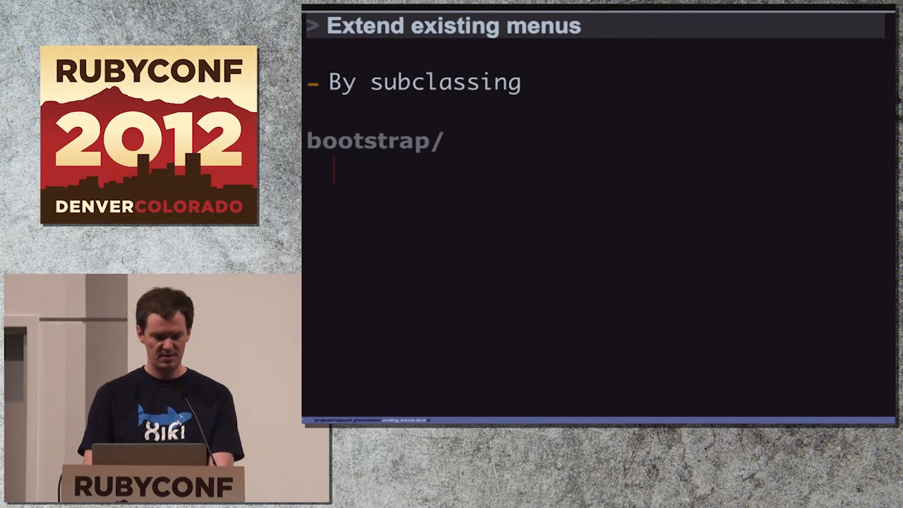
pyautogui.write('Hey')
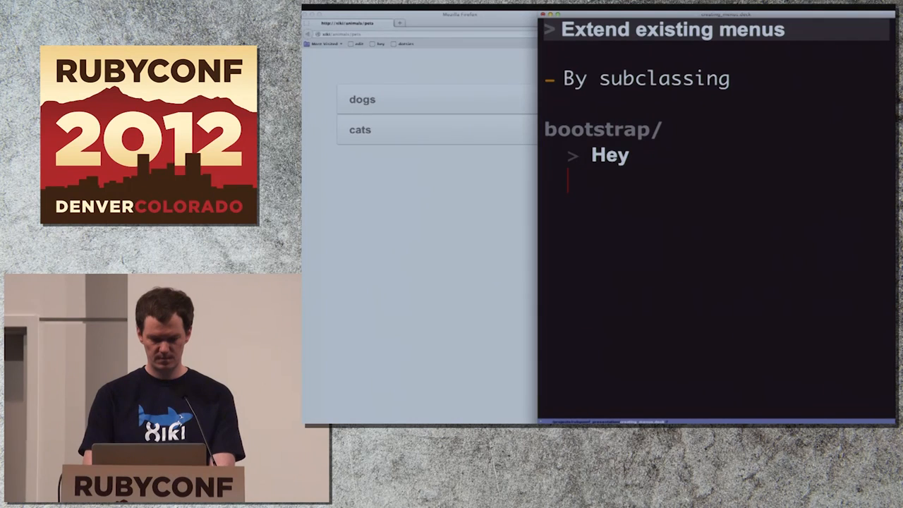
pyautogui.write('lorem...')
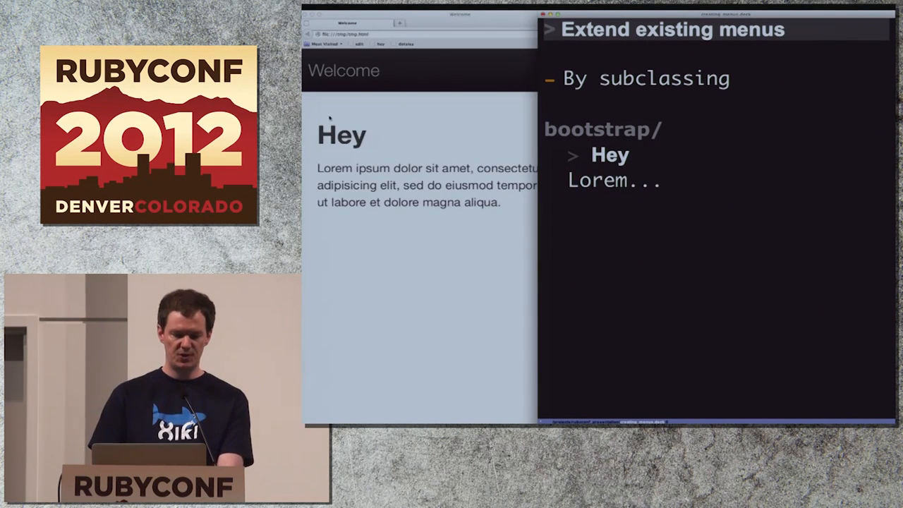
pyautogui.moveTo(452, 123)
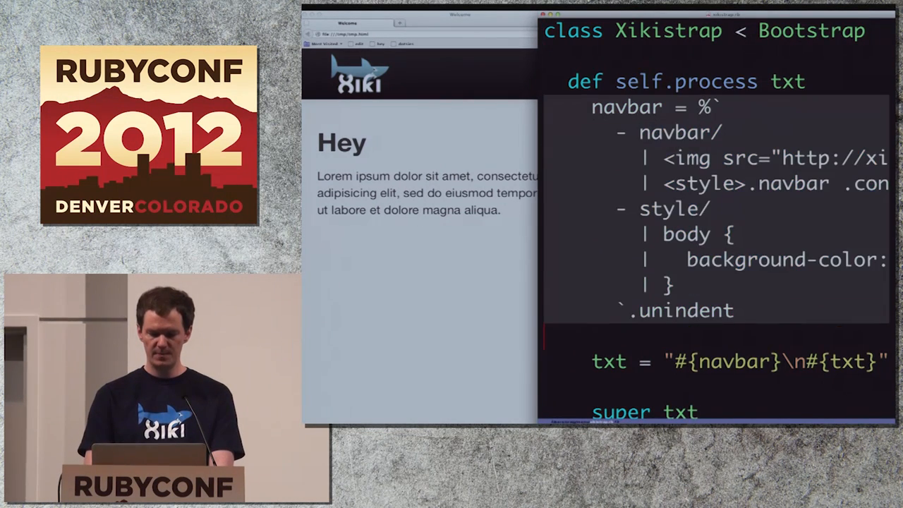
pyautogui.scroll(-3)
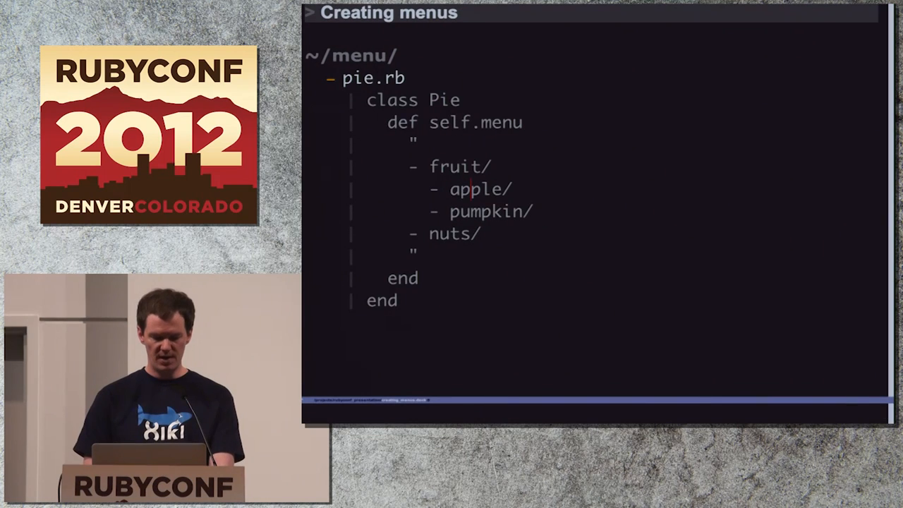
pyautogui.moveTo(537, 193)
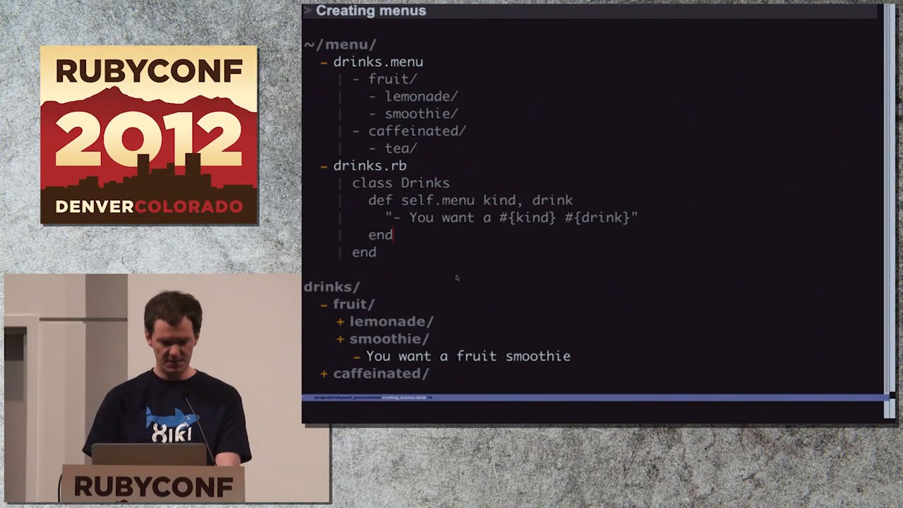
# Run drinks/fruit/smoothie to show 'You want a fruit smoothie'
pyautogui.doubleClick(386, 338)
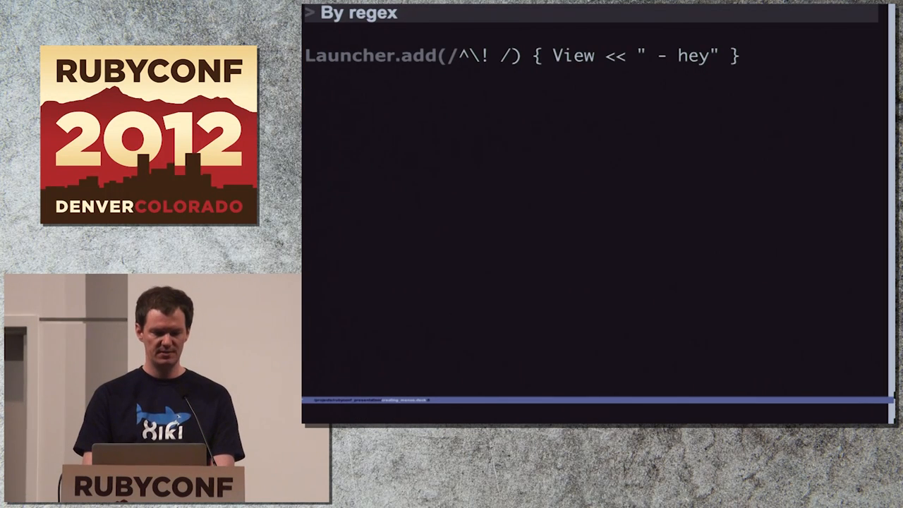
# Type and run '! oeu' on the By regex slide
pyautogui.write('! oeu')
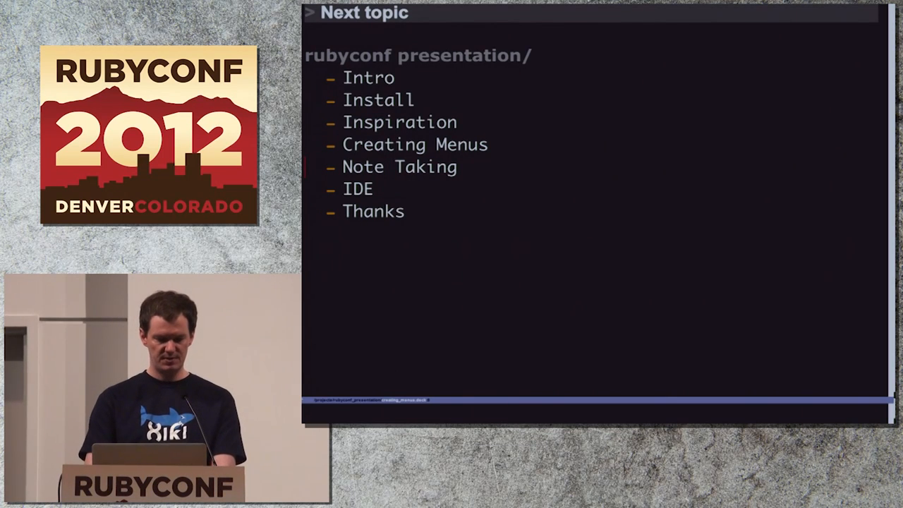
# Jump to the Note Taking section from the rubyconf outline
pyautogui.click(398, 167)
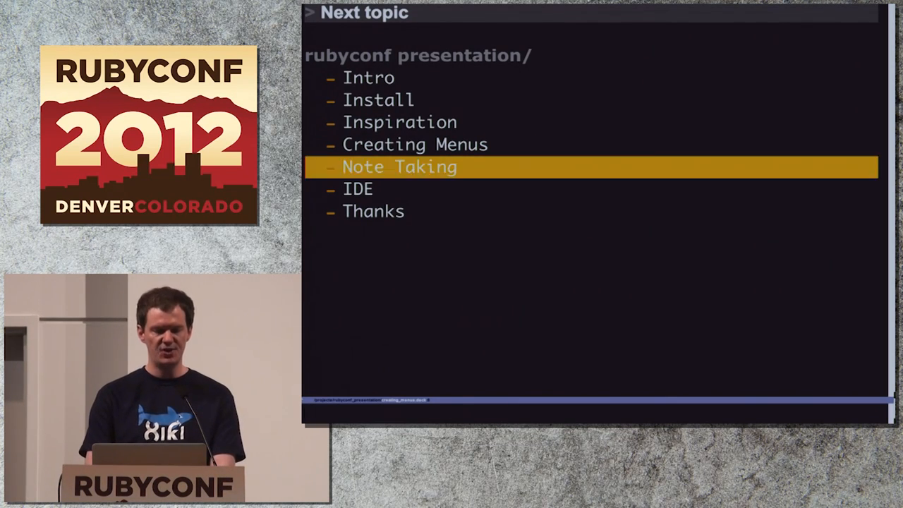
pyautogui.press('enter')
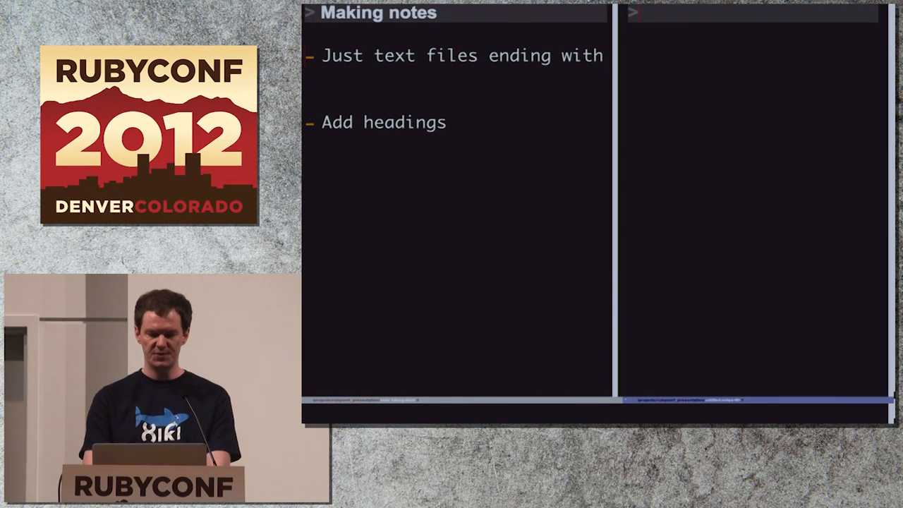
# Write the 'Running js on command line' heading, '$ js file.js', a 'Whatever' heading and 'oeu' filler
pyautogui.write('Running js on command lir')
pyautogui.write('$ js')
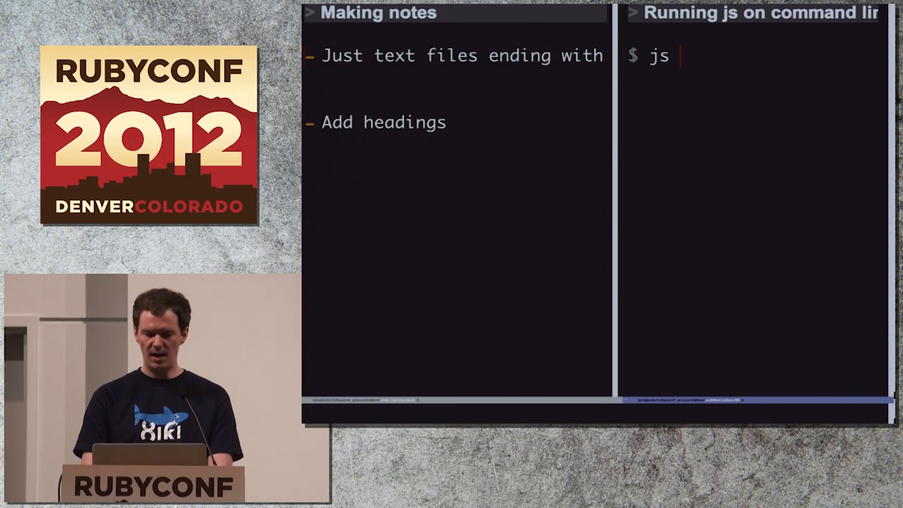
pyautogui.write('file.js')
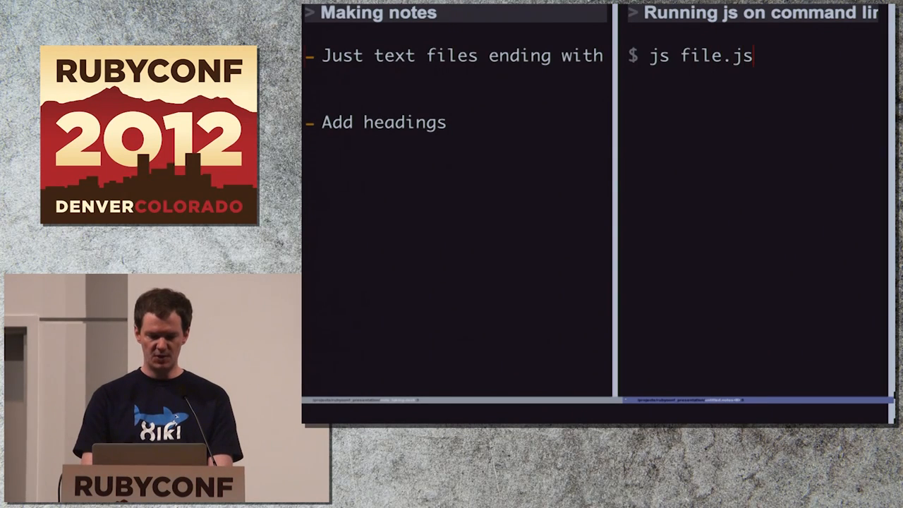
pyautogui.write('Whatever')
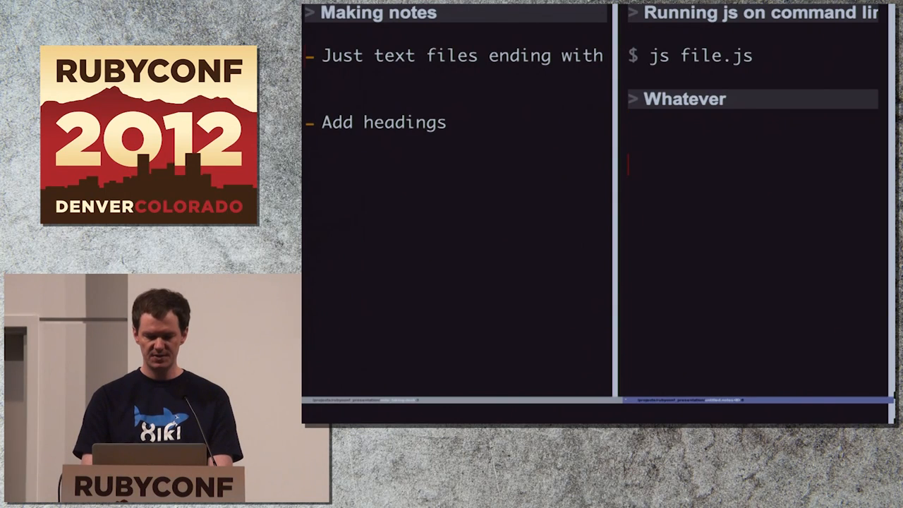
pyautogui.write('oeu')
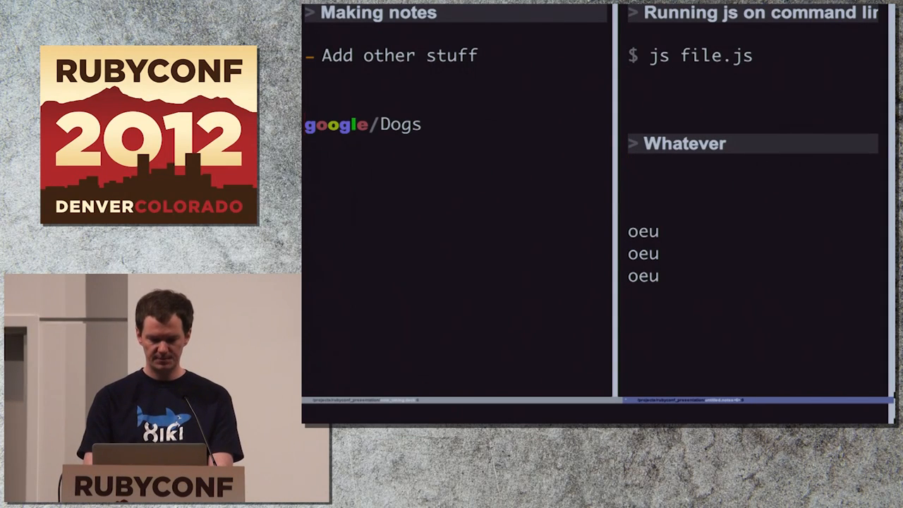
# Add the 'google/javascript' search line to the note
pyautogui.write('google/')
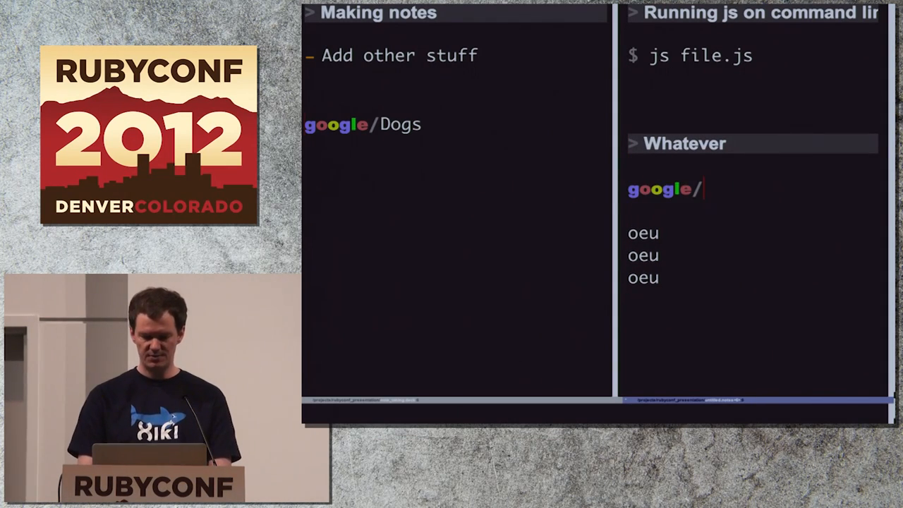
pyautogui.write('javascr')
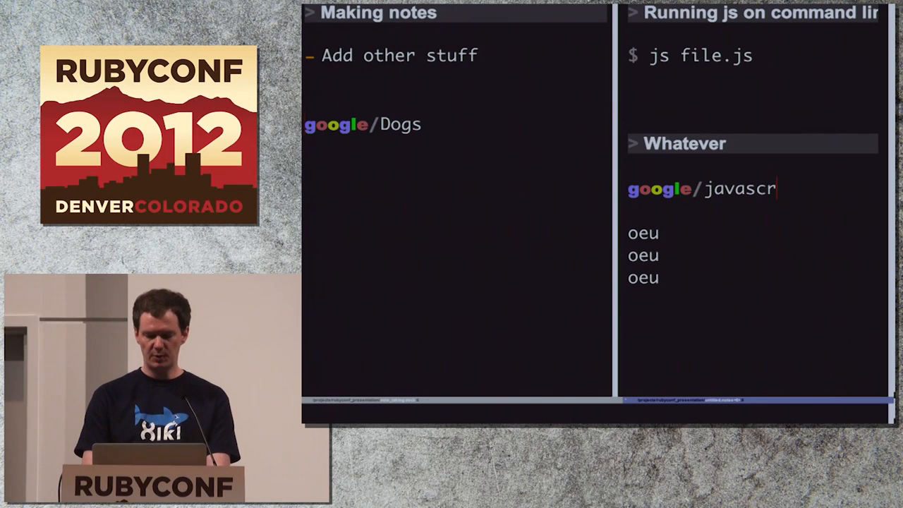
pyautogui.write('ipt')
pyautogui.click(597, 415)
pyautogui.write('s')
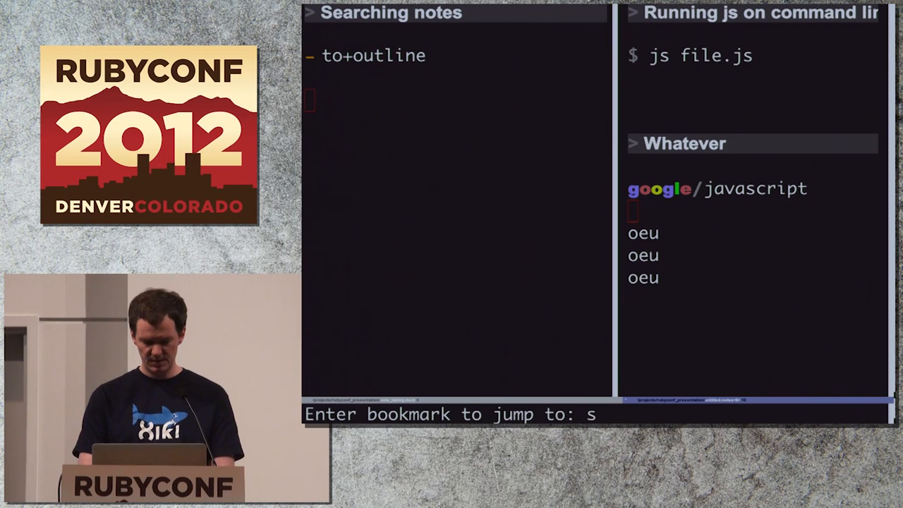
# Jump to the javascript notes outline, filter its headings by 'run', and enter 'js'
pyautogui.write('j')
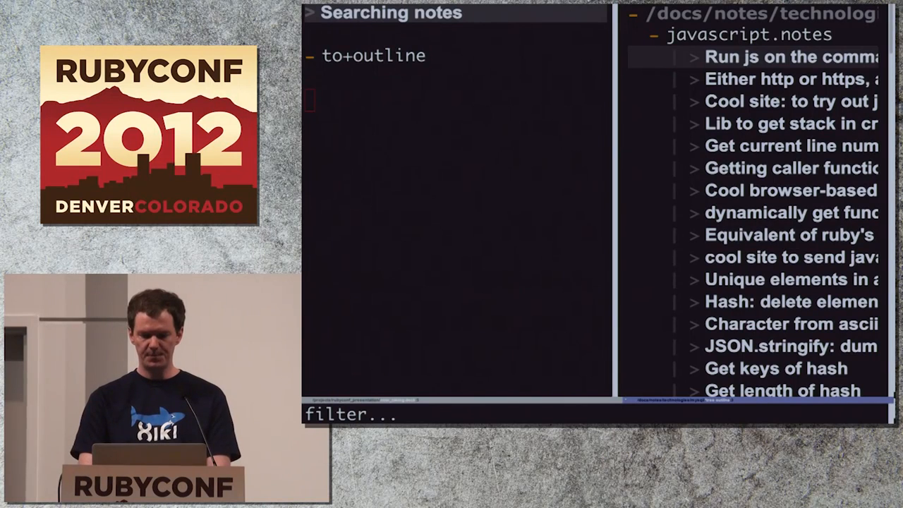
pyautogui.write('run')
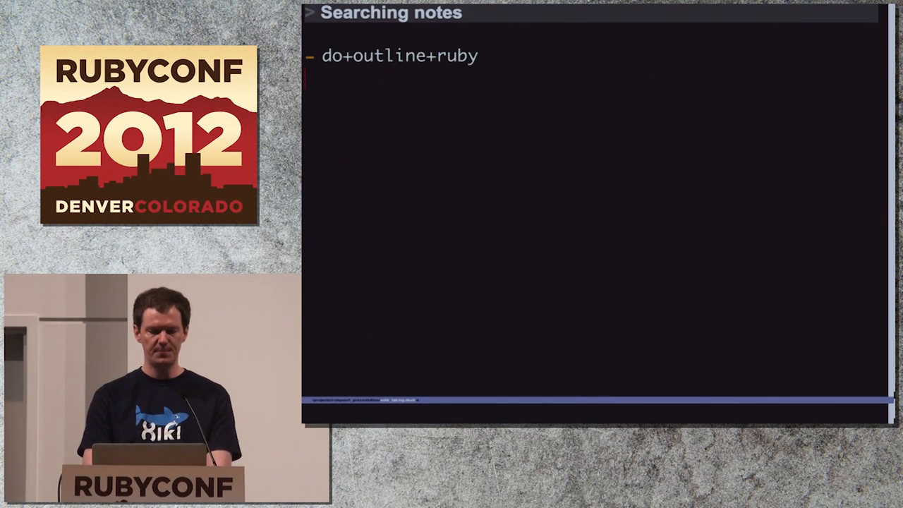
pyautogui.write('js')
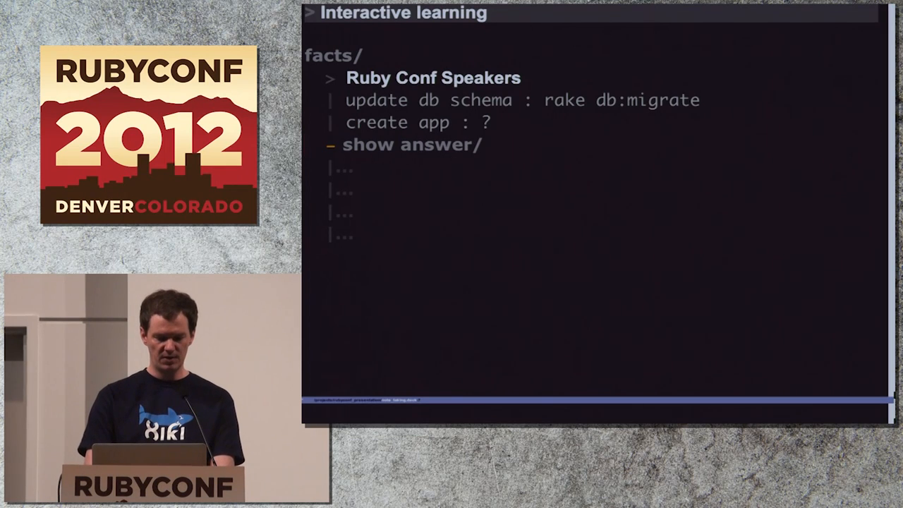
# Advance through two more questions in the facts quiz
pyautogui.click(411, 144)
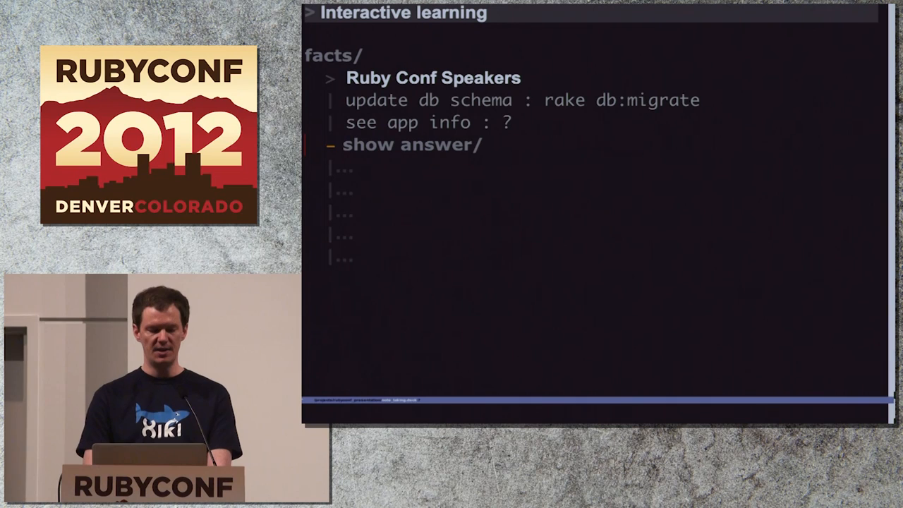
pyautogui.click(412, 144)
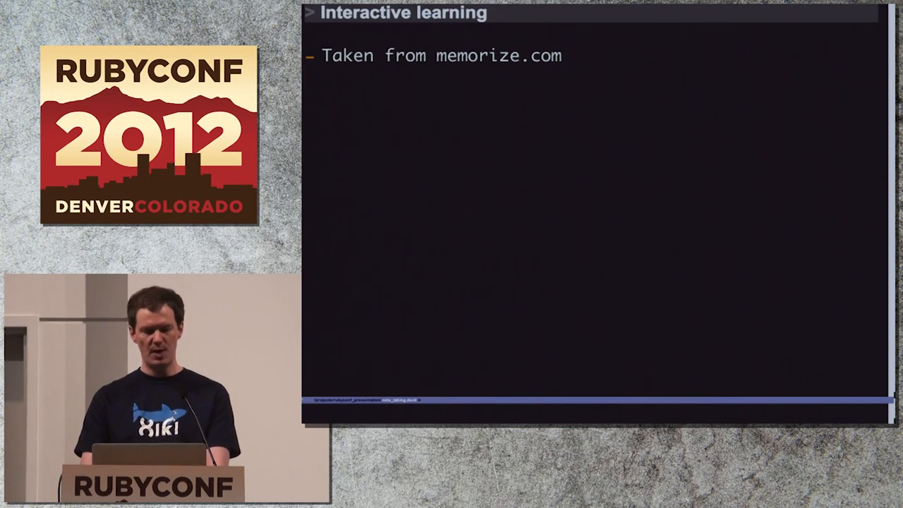
# Type the sub-bullet '"facts" is xiki version of Memorize.com's learning process'
pyautogui.write('"facts" is xiki version of')
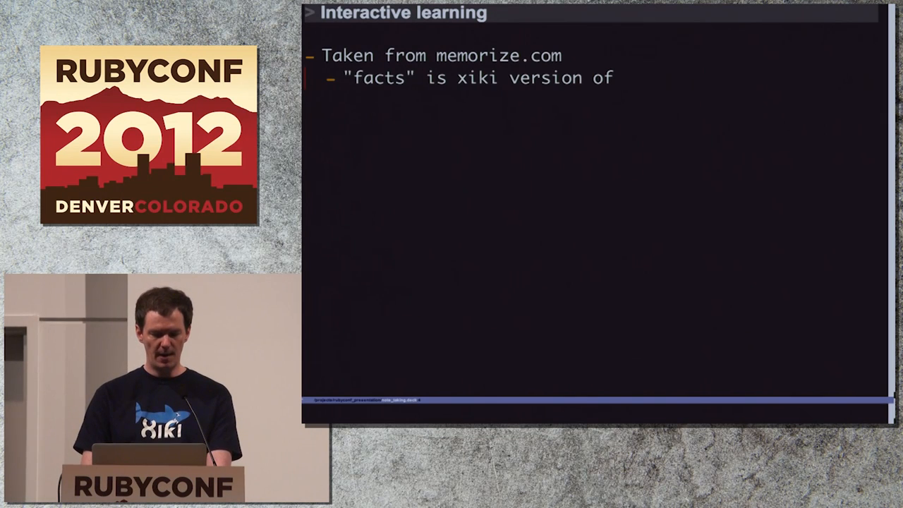
pyautogui.write("Memorize.com's learning process")
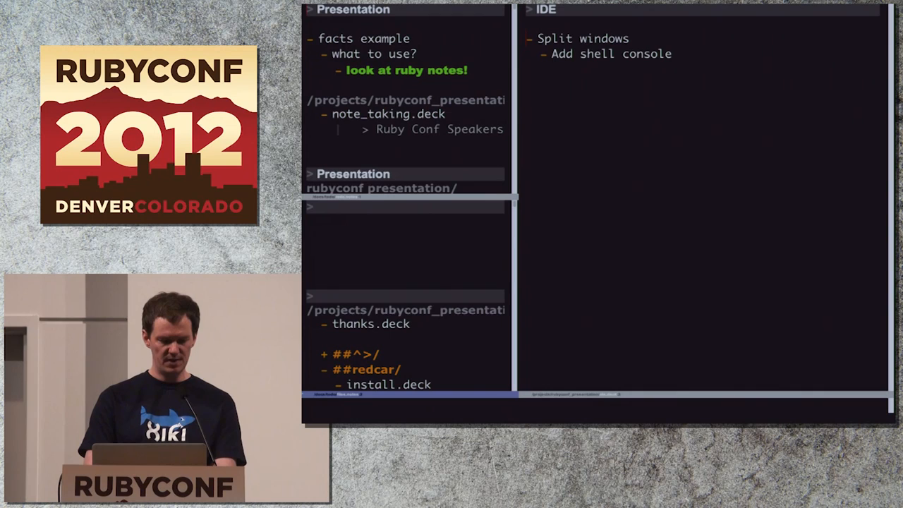
# Filter the /projects/xiki/lib/xiki/ tree with 'li' and expand it to show buffers.rb
pyautogui.write('li')
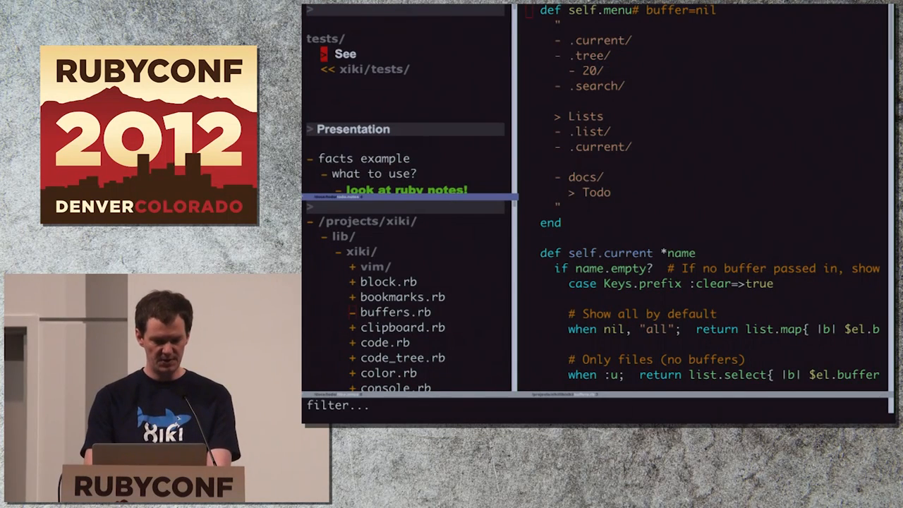
pyautogui.click(364, 69)
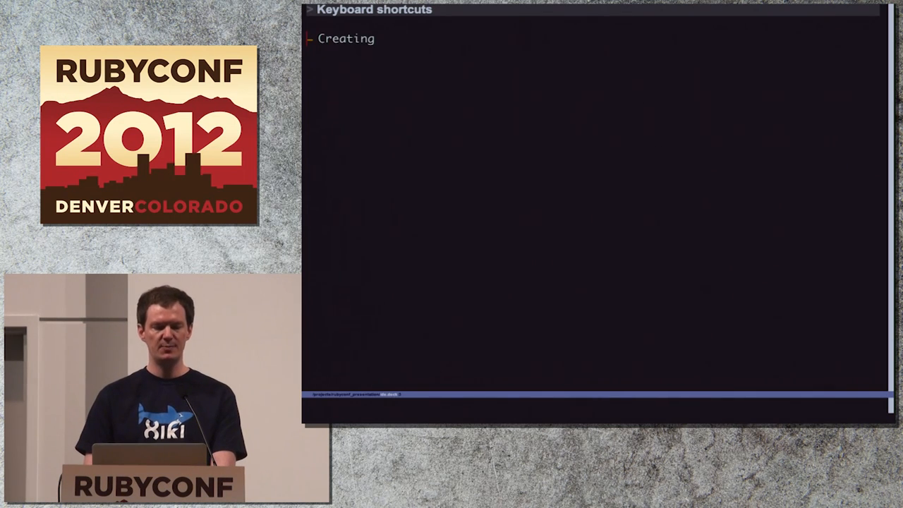
# Type 'Keys.Z { View << "hey" }' under Creating
pyautogui.write('Keys.Z { View << "hey" }')
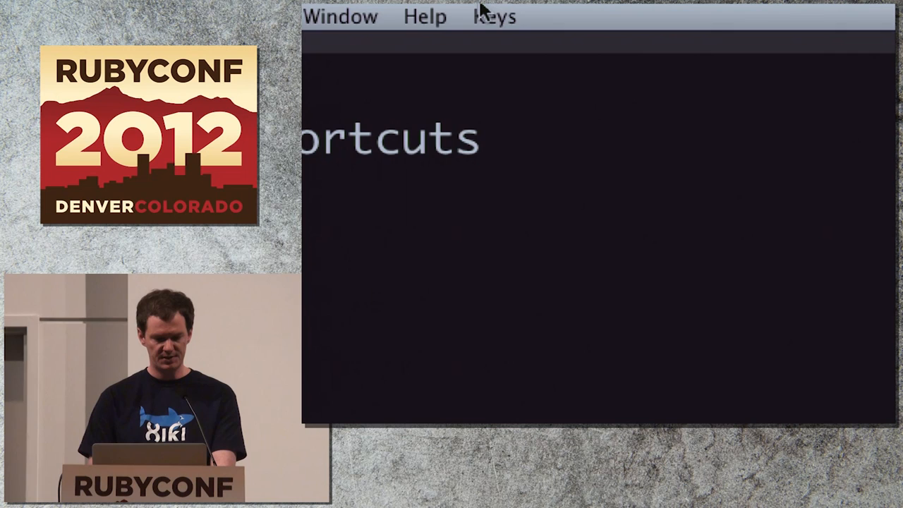
# Open the Keys menu to browse existing shortcut categories like Layout
pyautogui.click(494, 15)
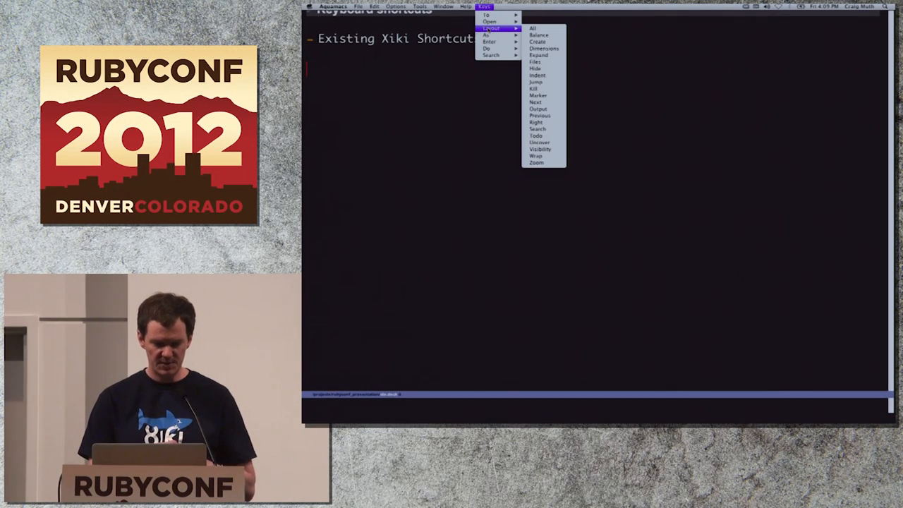
pyautogui.moveTo(533, 28)
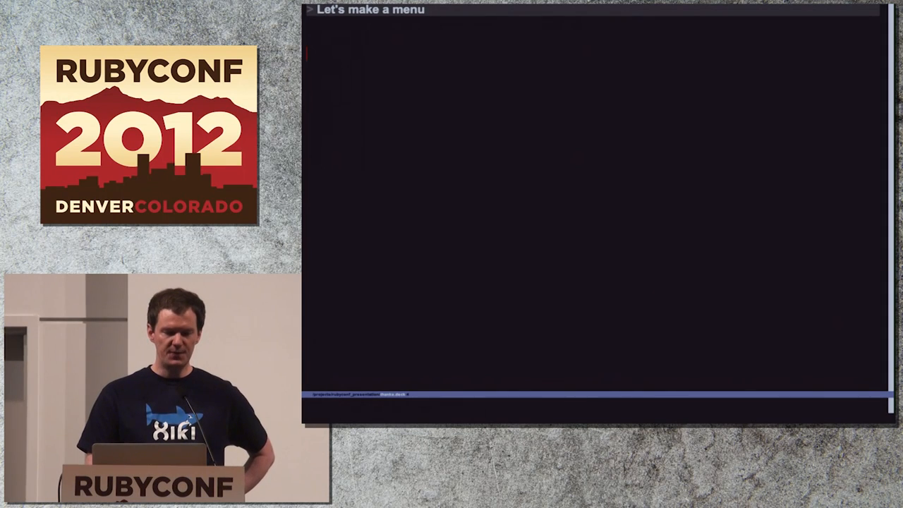
# Type 'Open source projects...' and 'and we'll make a menu' on the slide
pyautogui.write('Open source projects...')
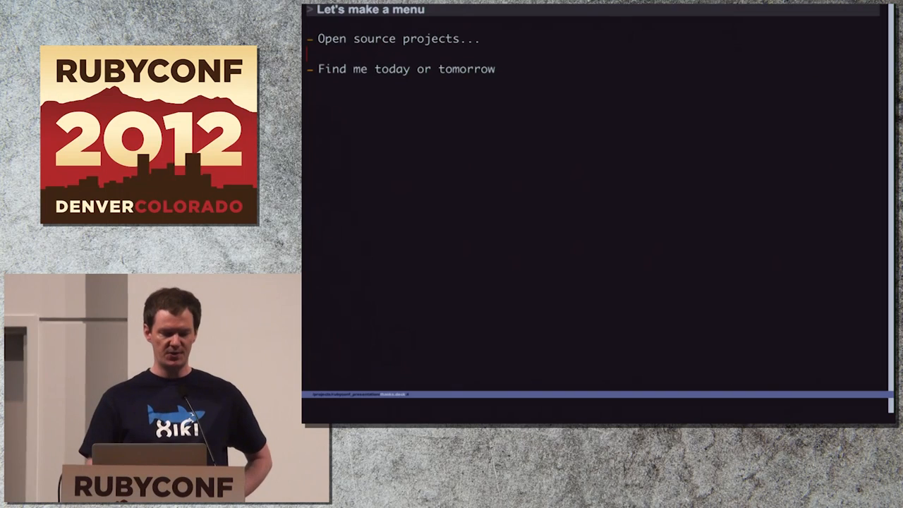
pyautogui.write("and we'll make a menu")
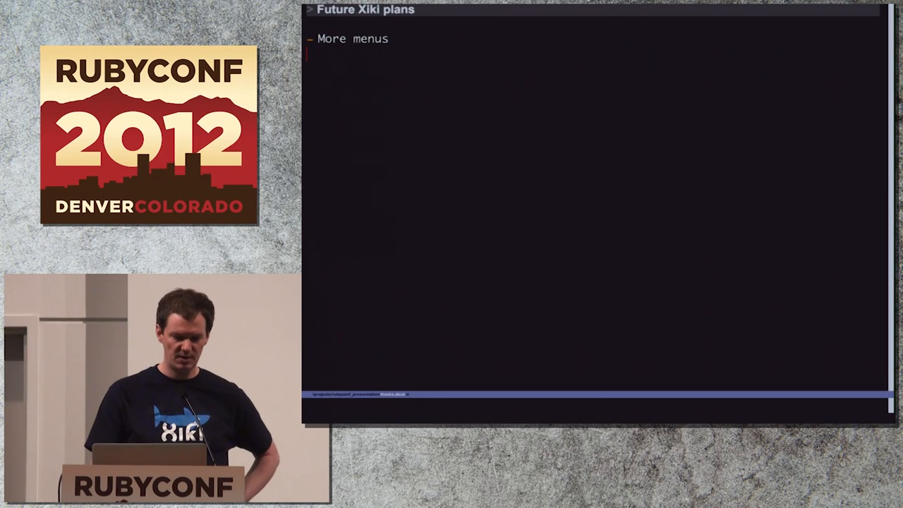
# Type 'Collect menus from contributors' under More menus
pyautogui.write('Collect menus from contributors')
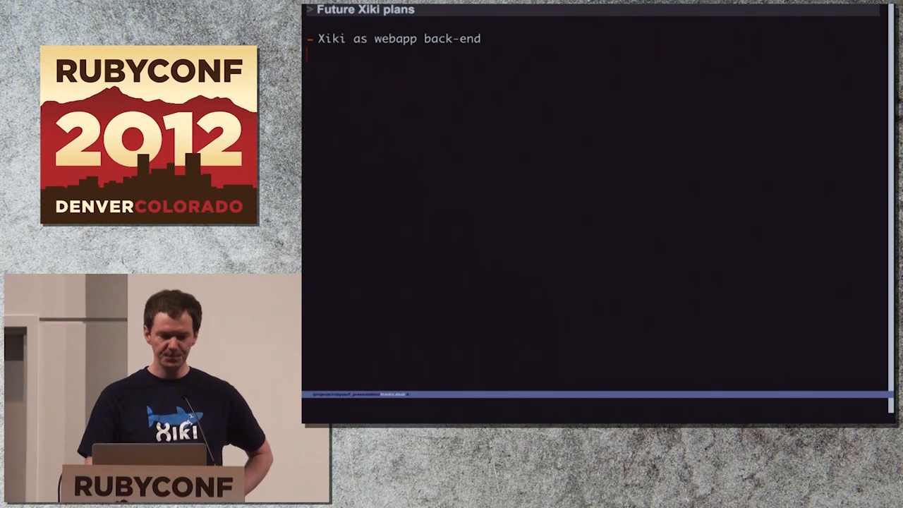
# Add the 'Ajax to server from Xiki' sub-bullet and a 'rails' note
pyautogui.write('Ajax to server from Xiki')
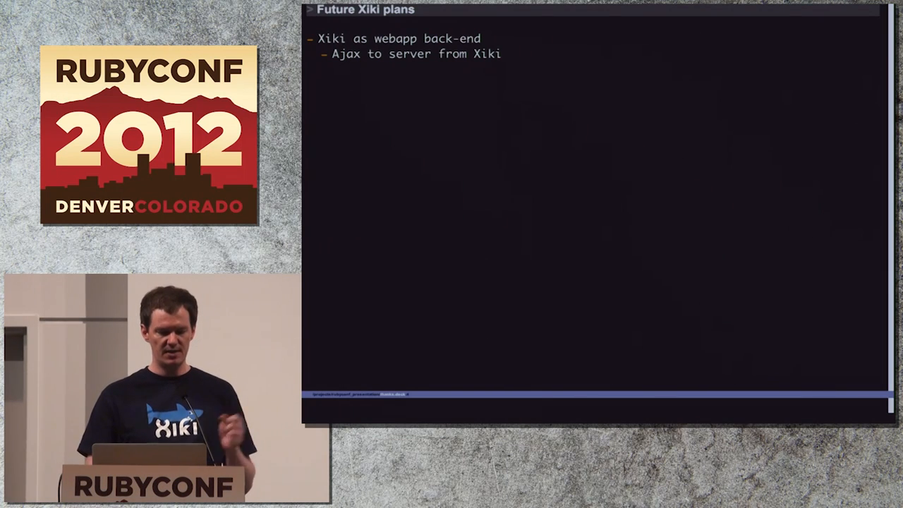
pyautogui.write('rails')
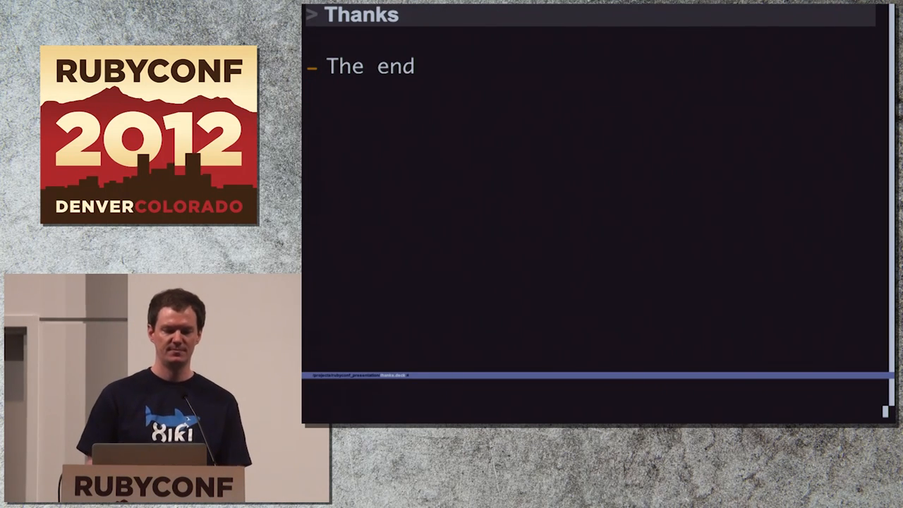
pyautogui.moveTo(498, 73)
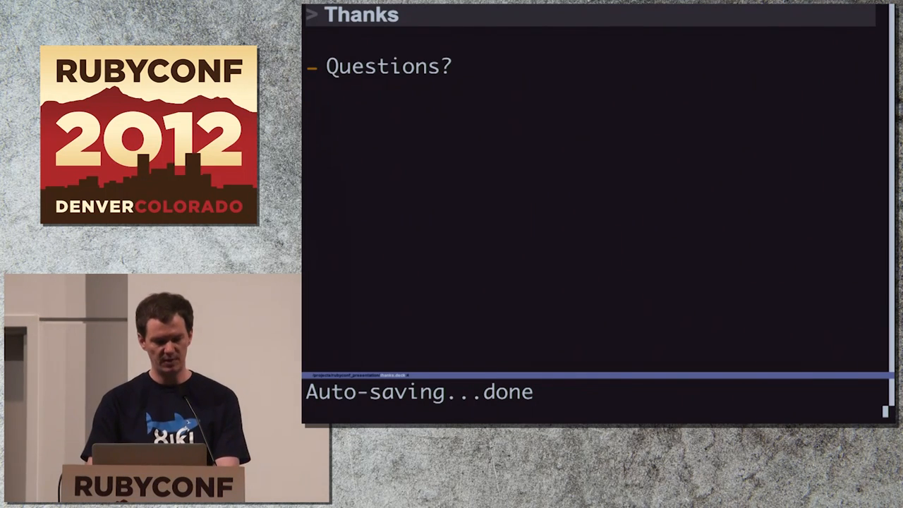
# Type a 'hey) hey' item under Questions? on the Thanks slide and run it
pyautogui.write('hey) hey')
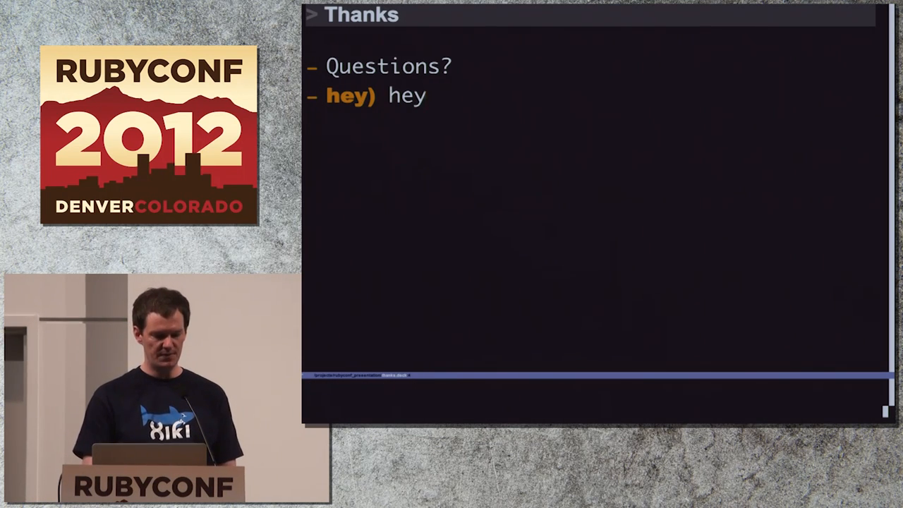
pyautogui.doubleClick(406, 95)
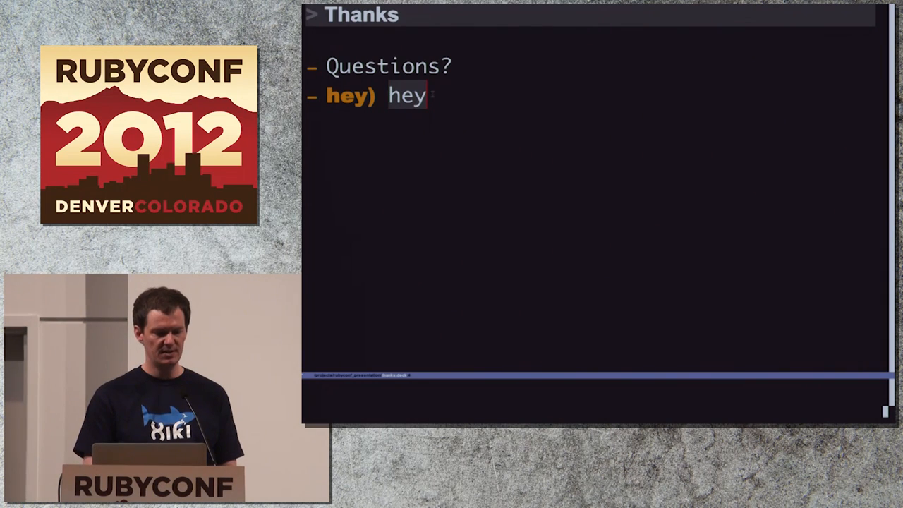